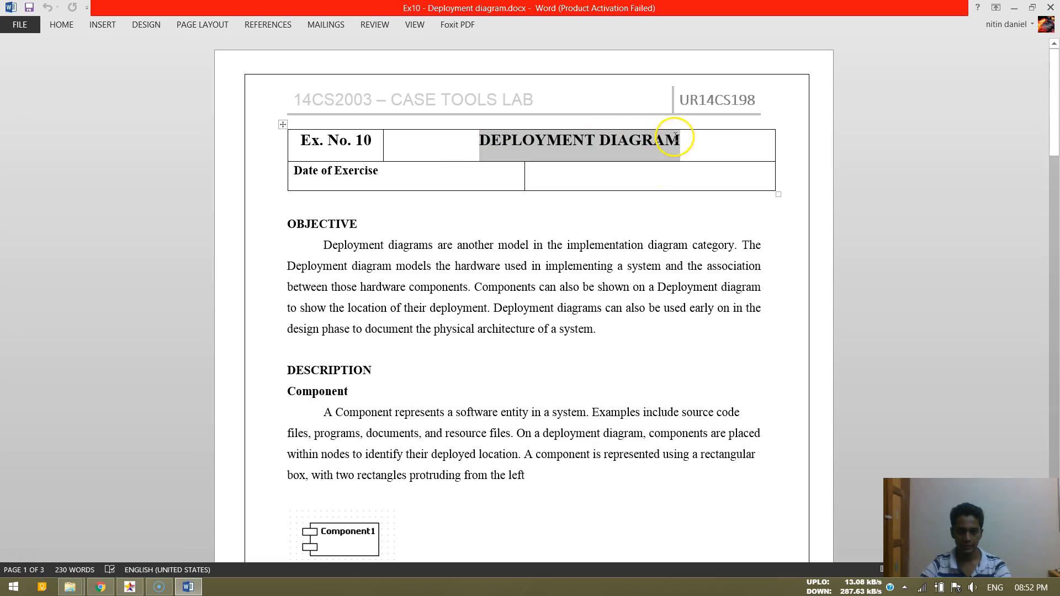
Step: Scroll the lab report past Objective, Description and Algorithm to the OUTPUT screenshot
click(557, 329)
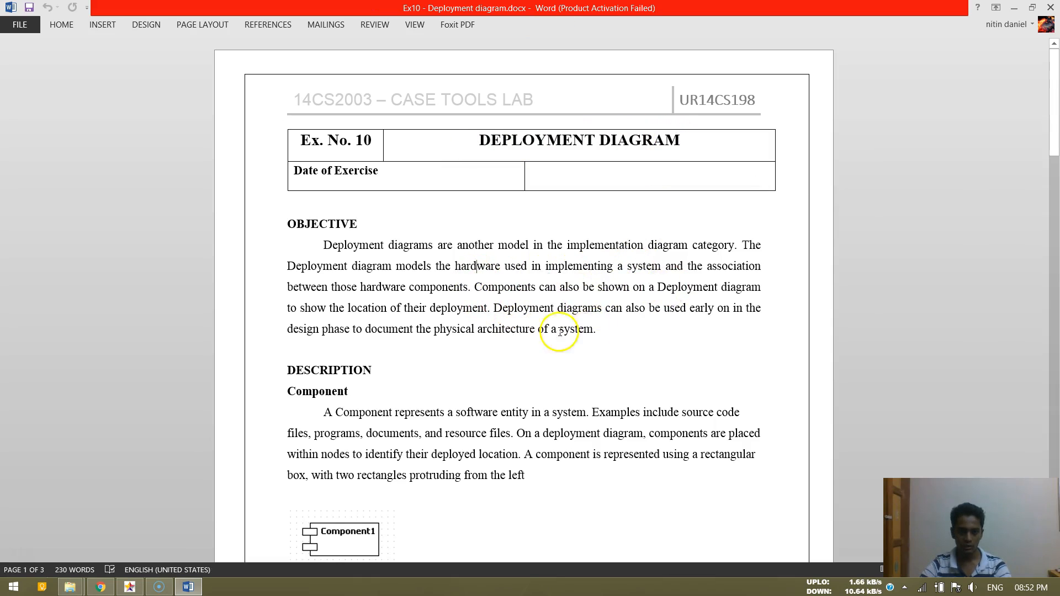
scroll(down, 3)
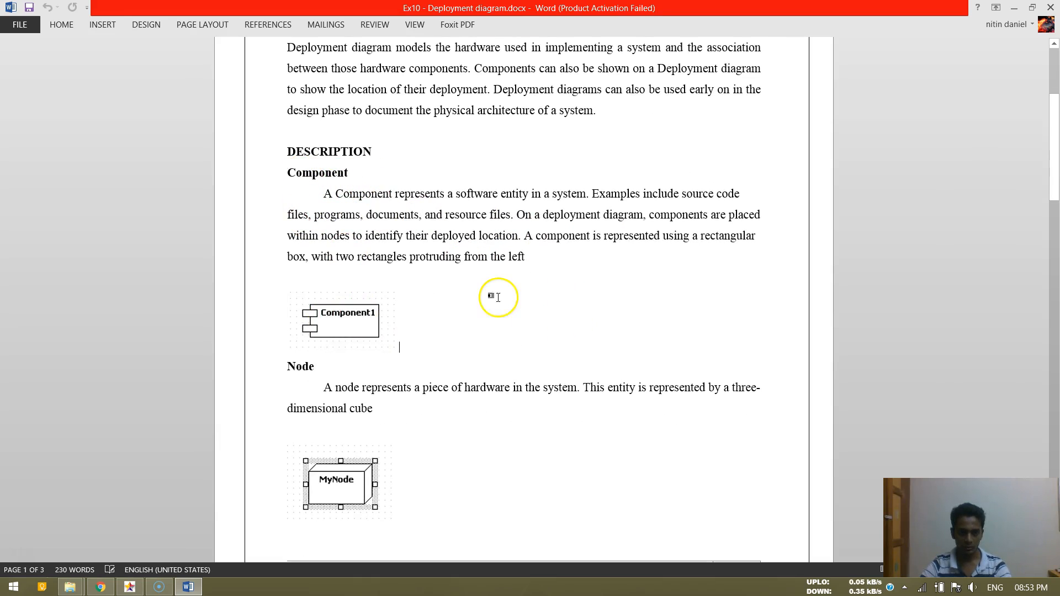
scroll(down, 3)
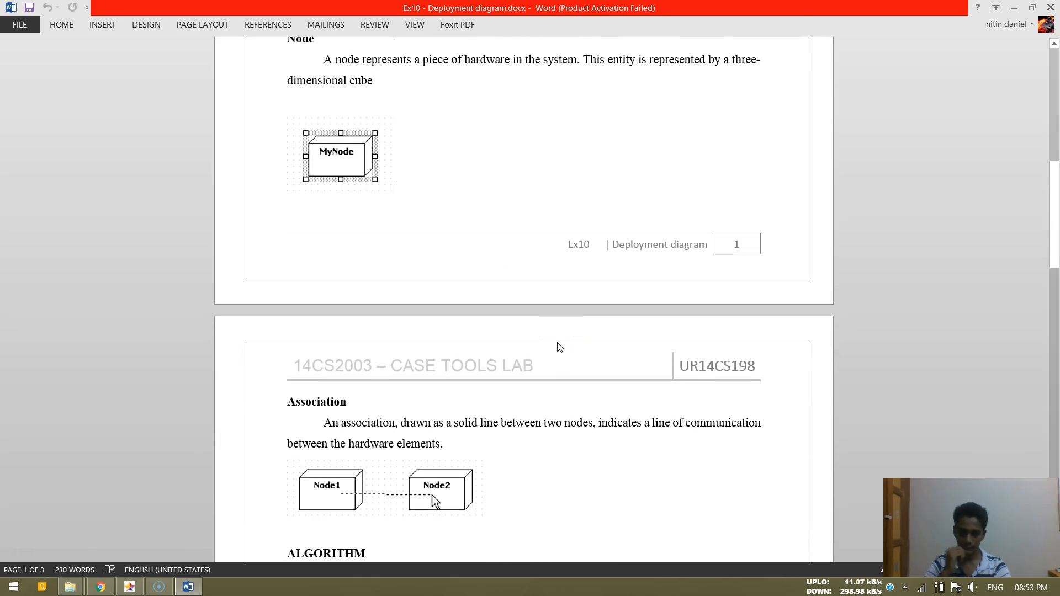
scroll(down, 3)
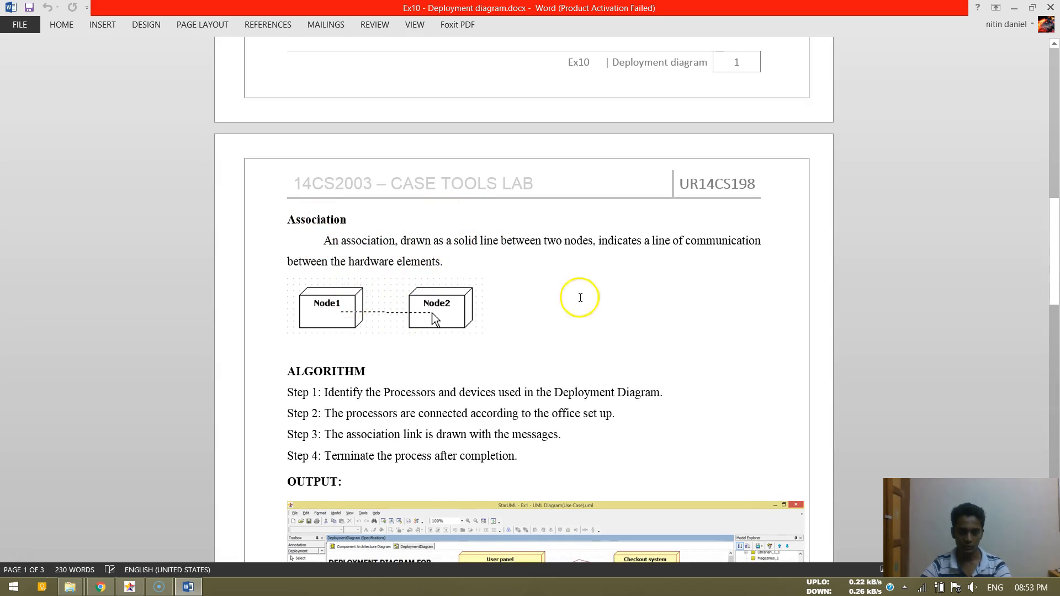
scroll(down, 3)
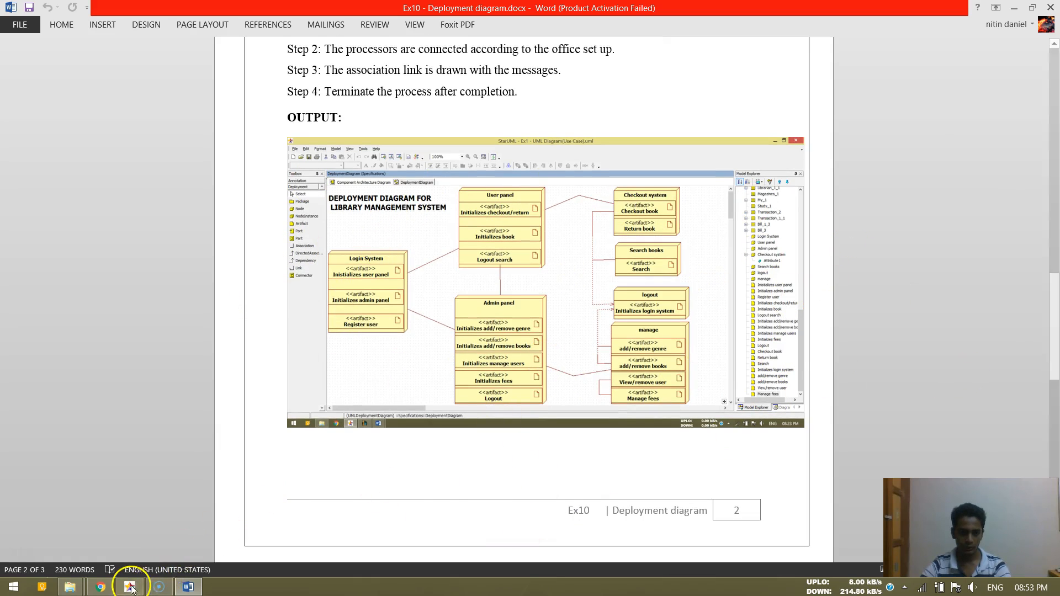
Step: Switch from Word to StarUML via the taskbar to show the completed diagram
click(130, 586)
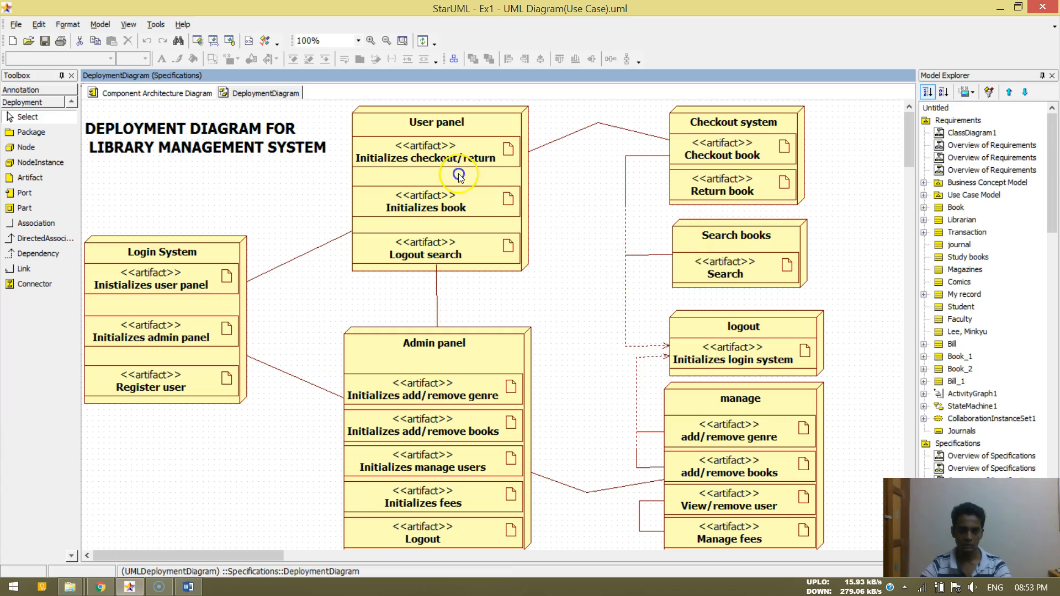
mouse_move(570, 248)
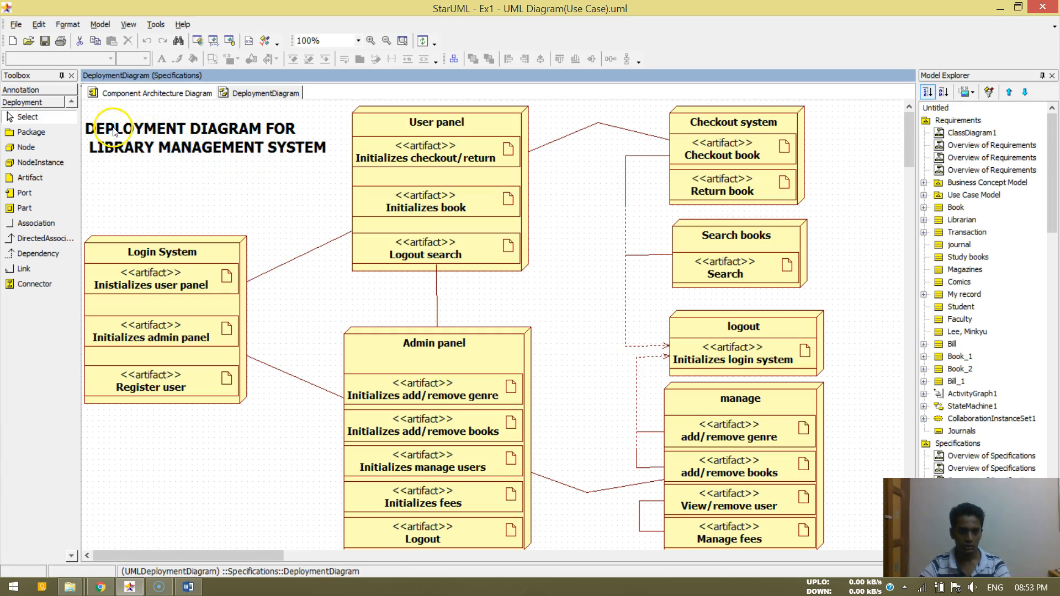
mouse_move(198, 217)
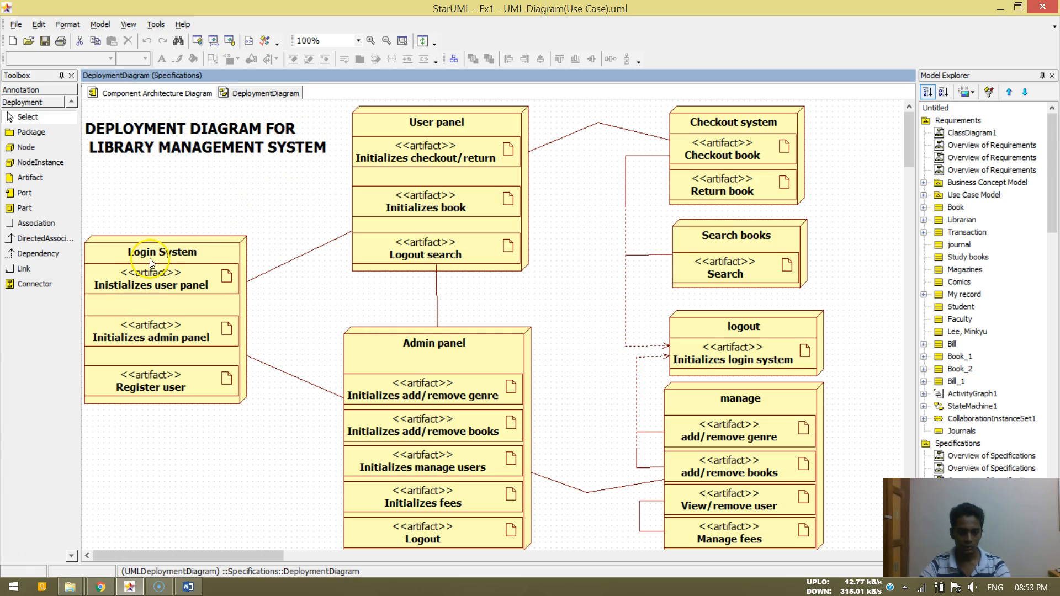
mouse_move(94, 263)
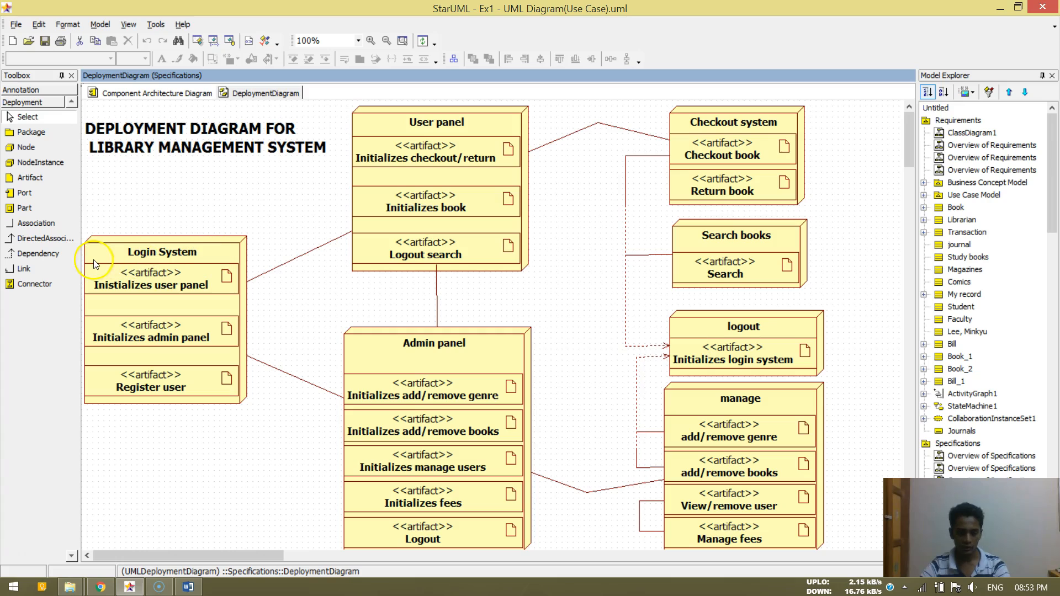
mouse_move(152, 293)
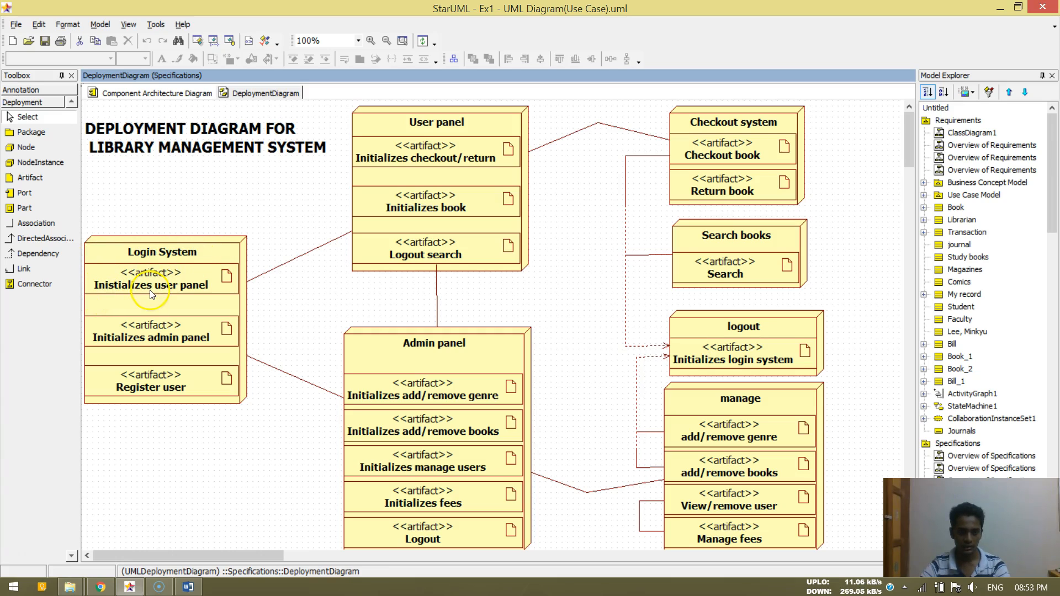
double_click(152, 285)
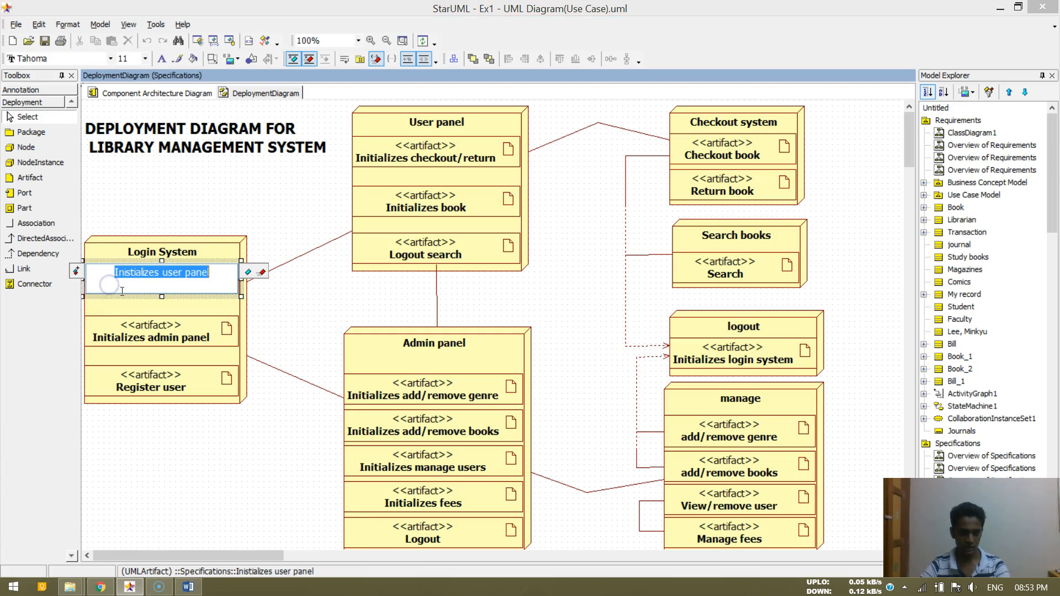
click(205, 344)
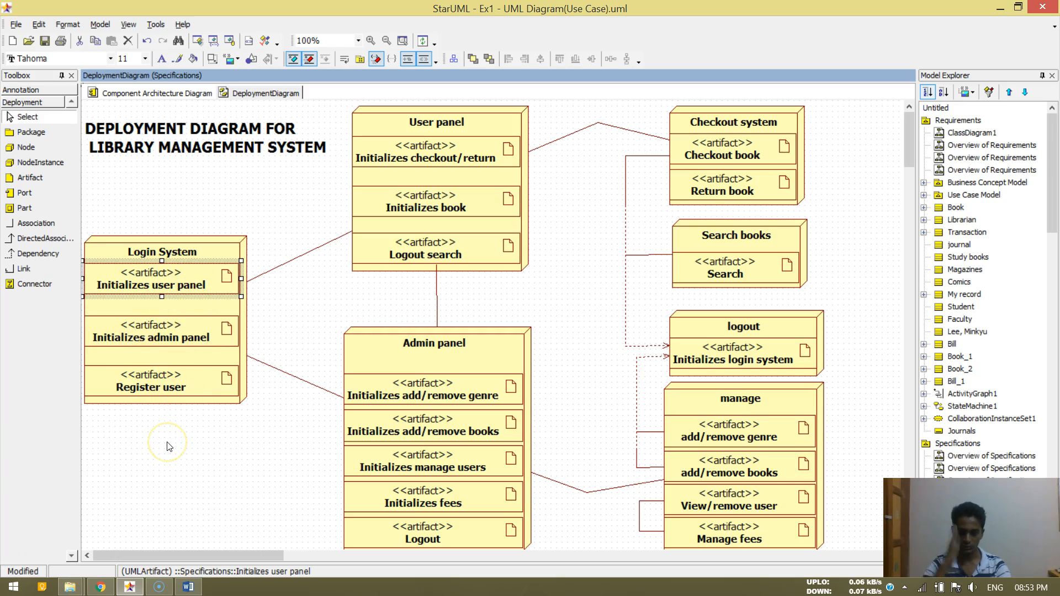
mouse_move(193, 458)
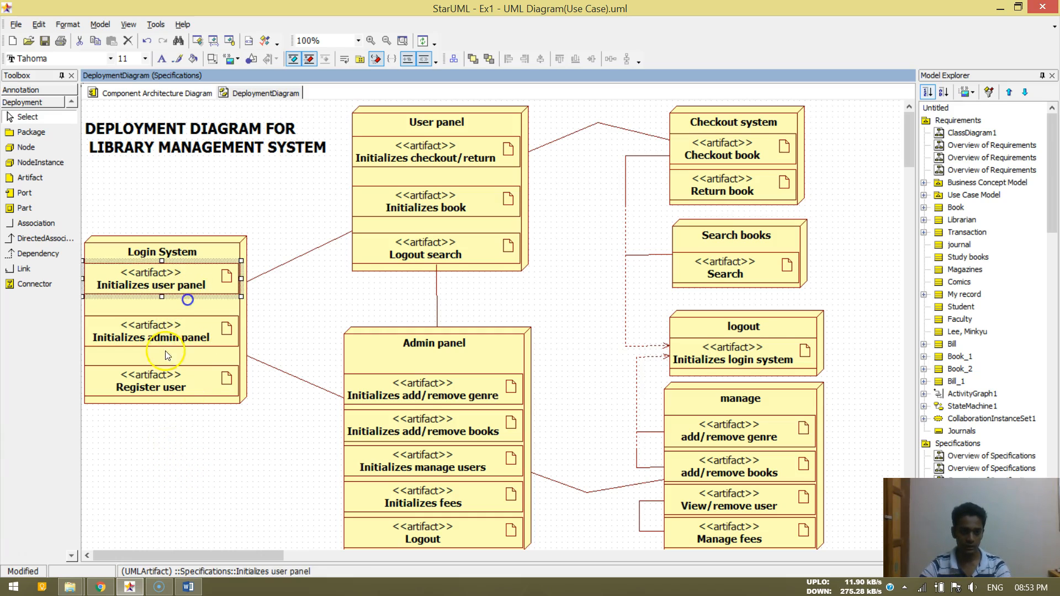
click(225, 457)
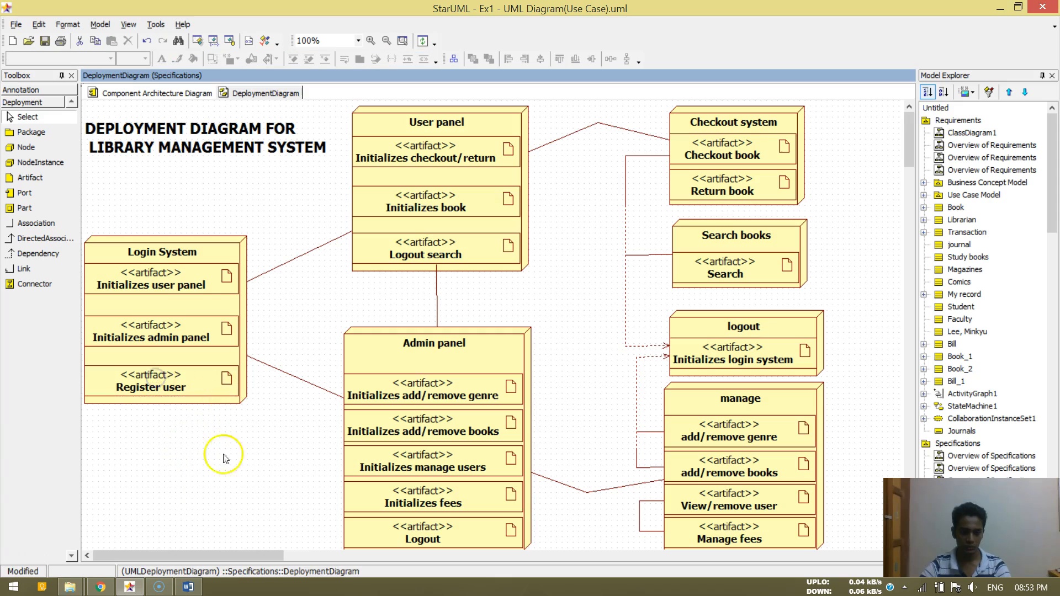
mouse_move(203, 445)
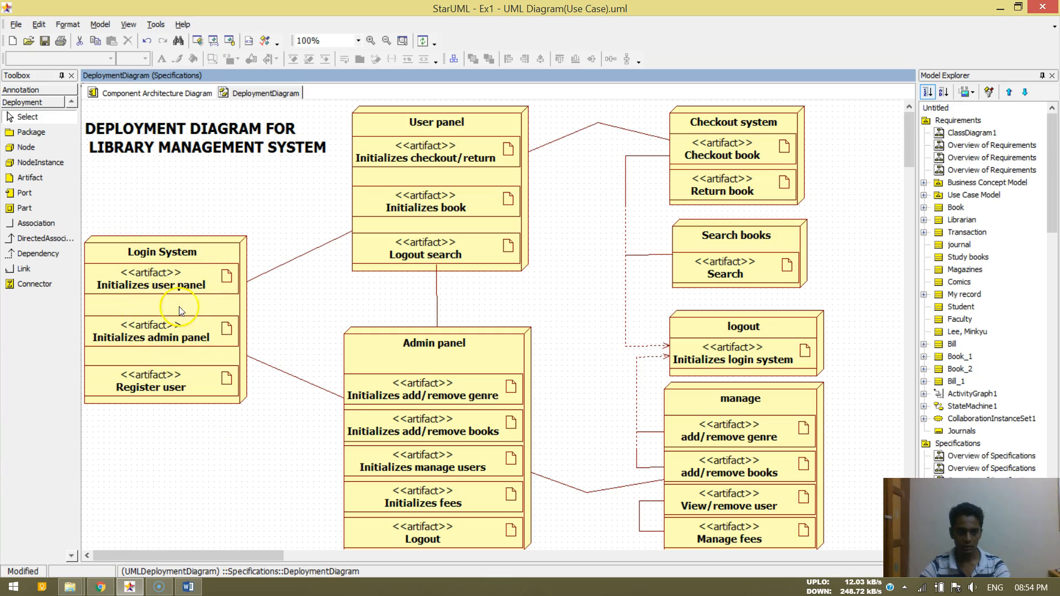
click(188, 587)
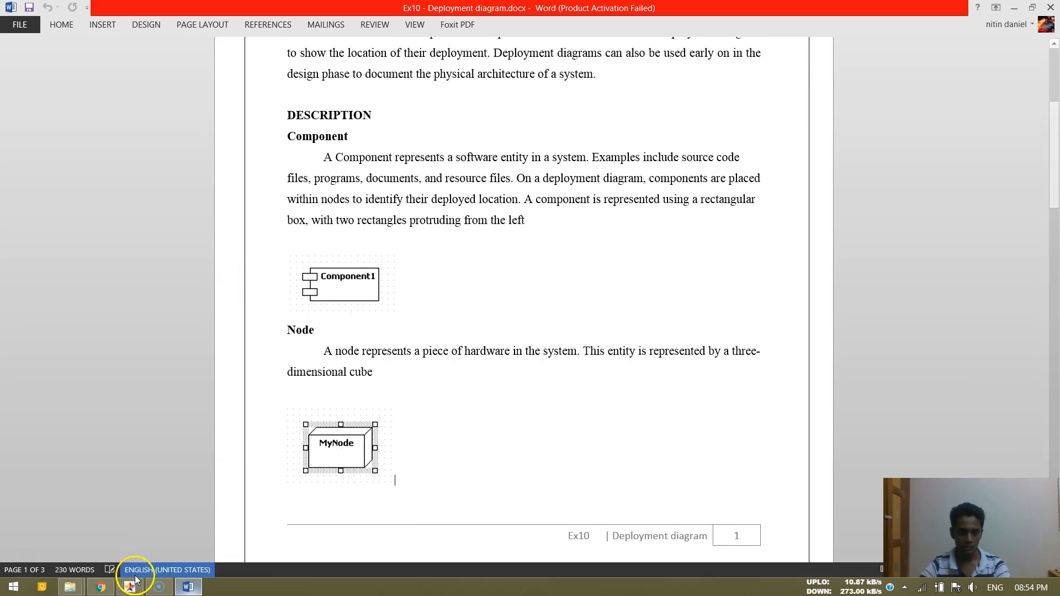
click(130, 588)
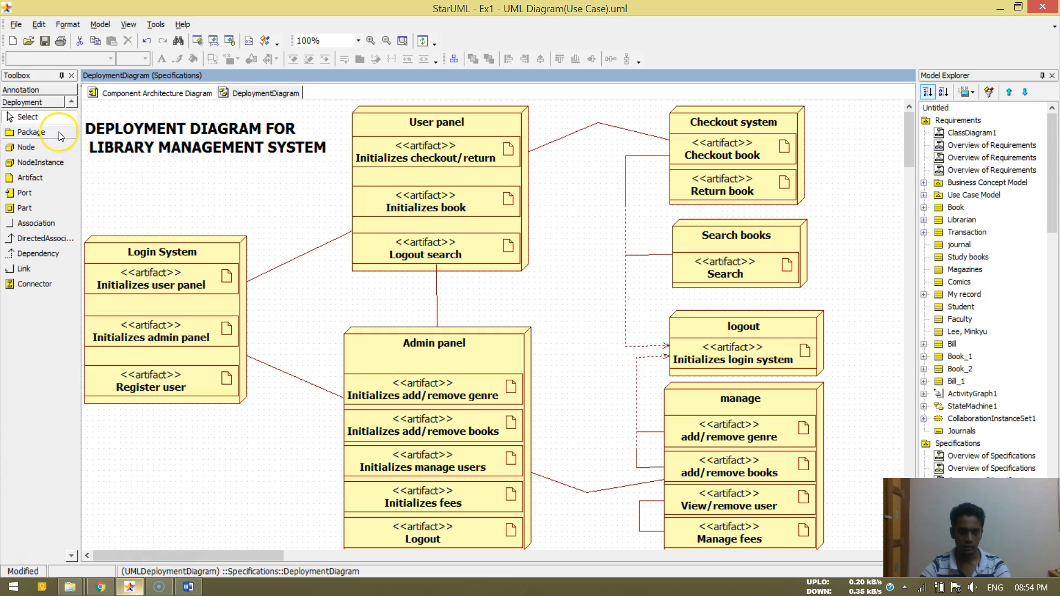
mouse_move(280, 196)
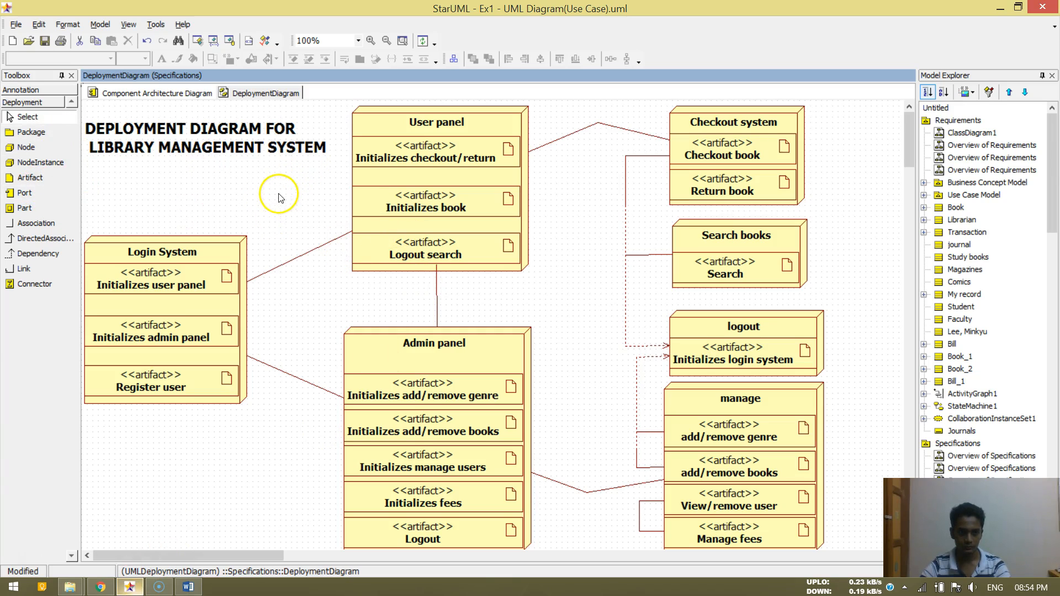
mouse_move(457, 143)
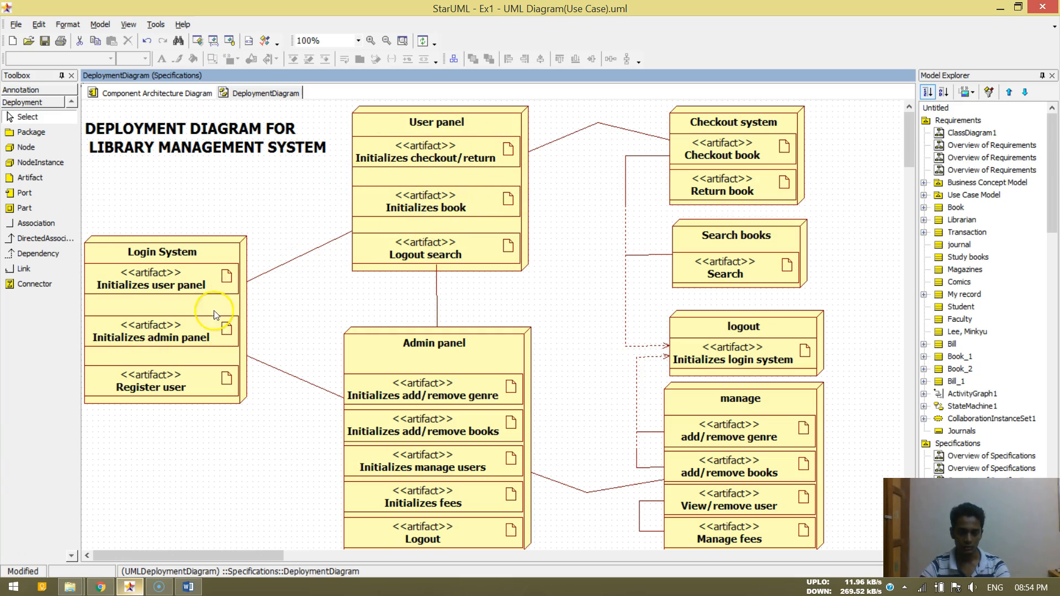
click(161, 252)
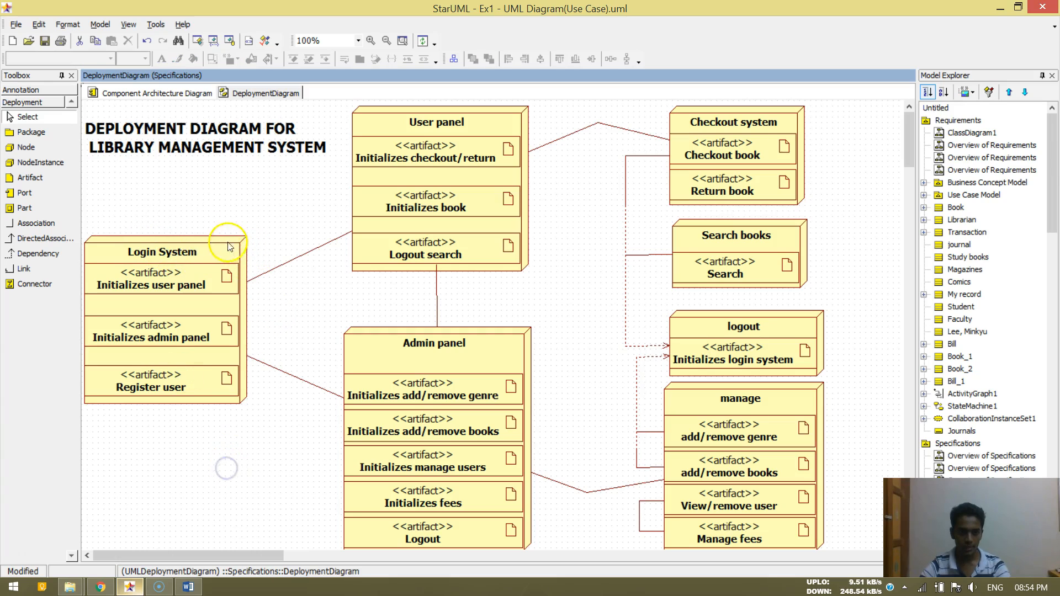
mouse_move(313, 210)
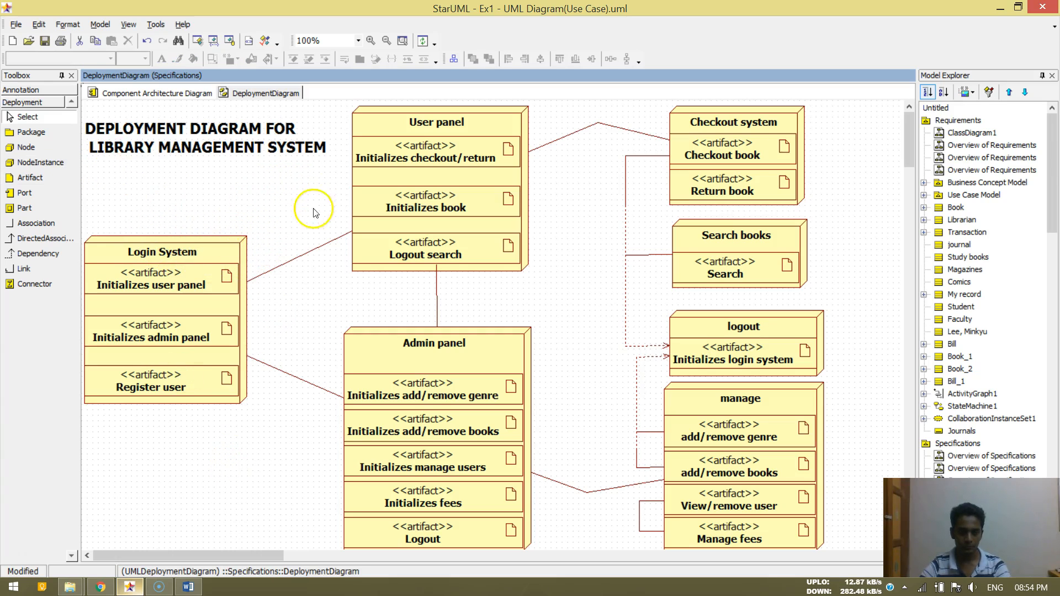
mouse_move(342, 240)
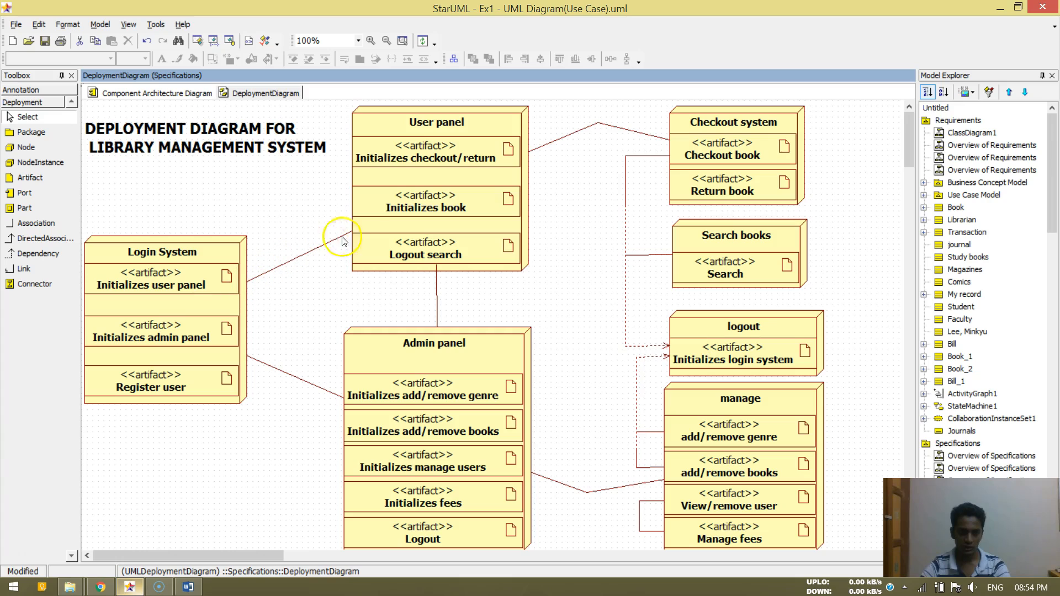
mouse_move(484, 124)
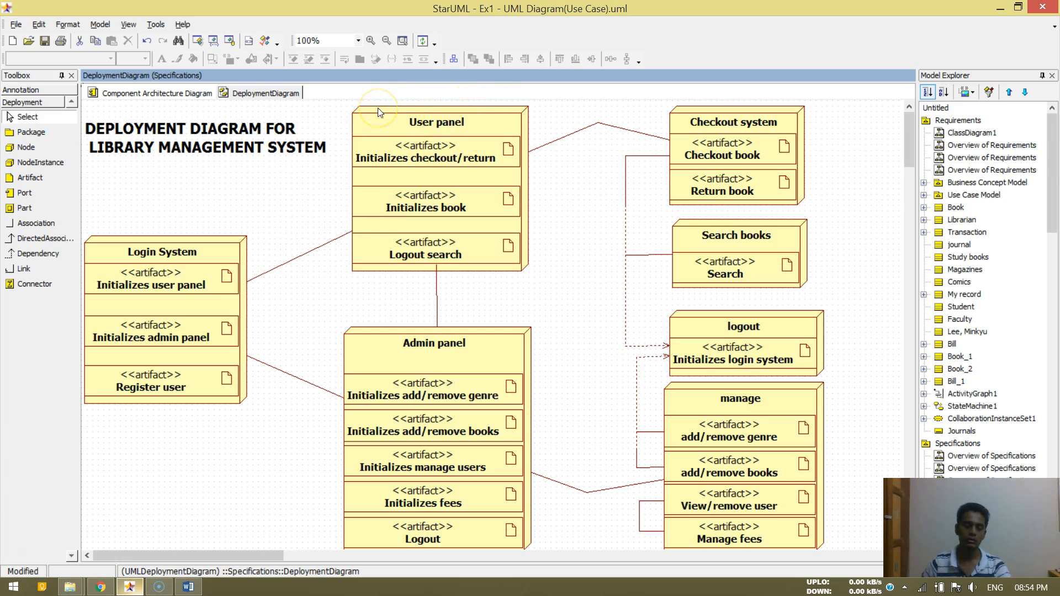
mouse_move(393, 128)
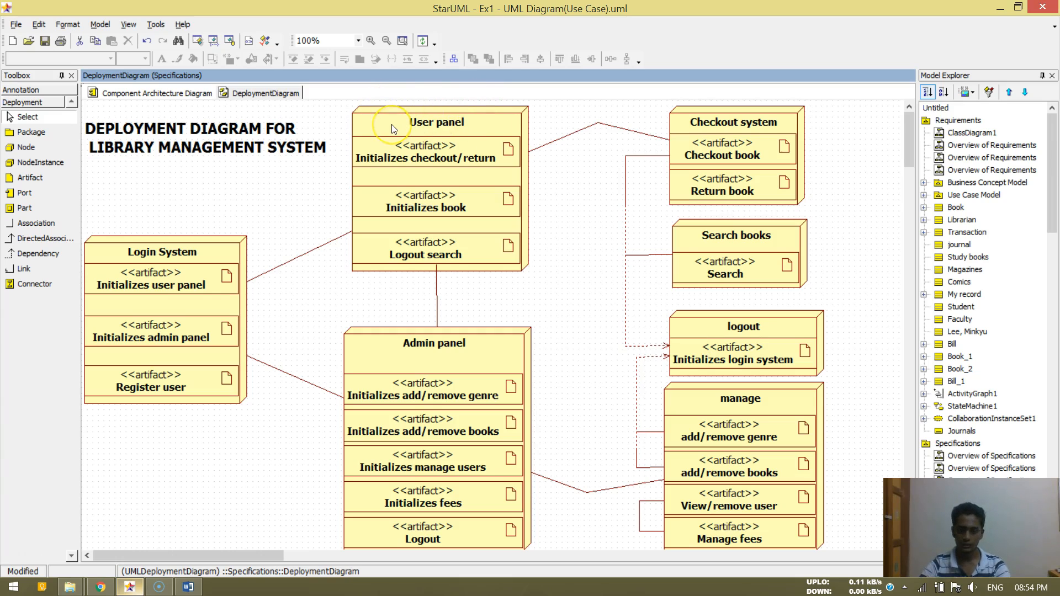
mouse_move(406, 90)
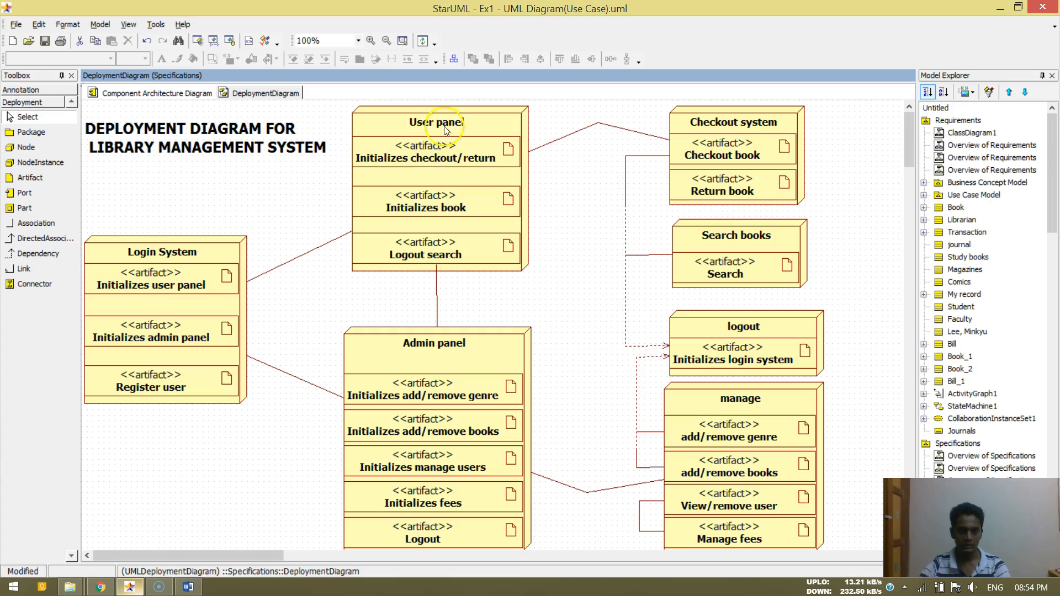
mouse_move(172, 324)
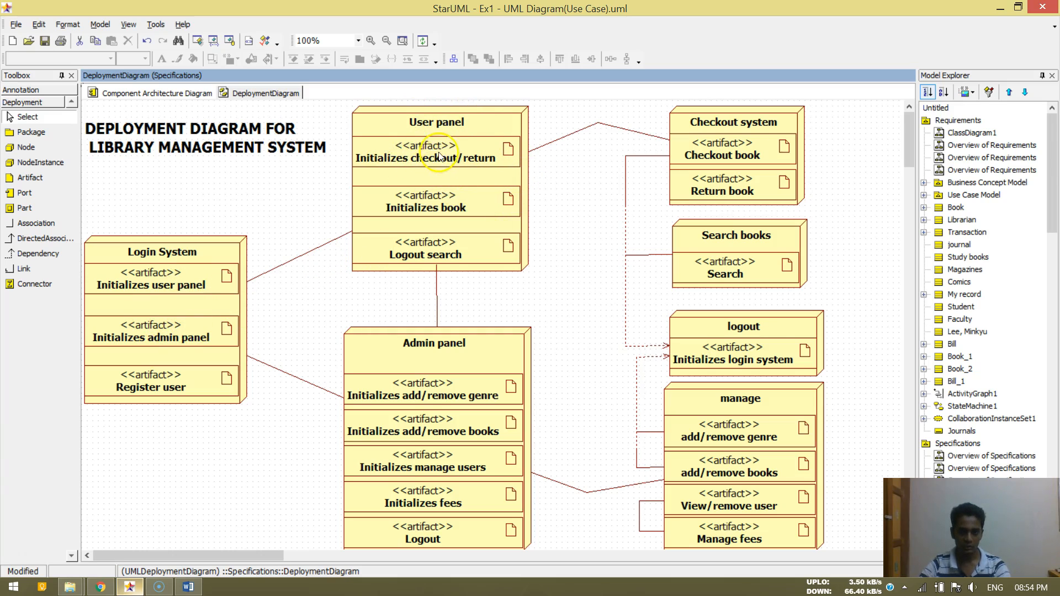
mouse_move(550, 152)
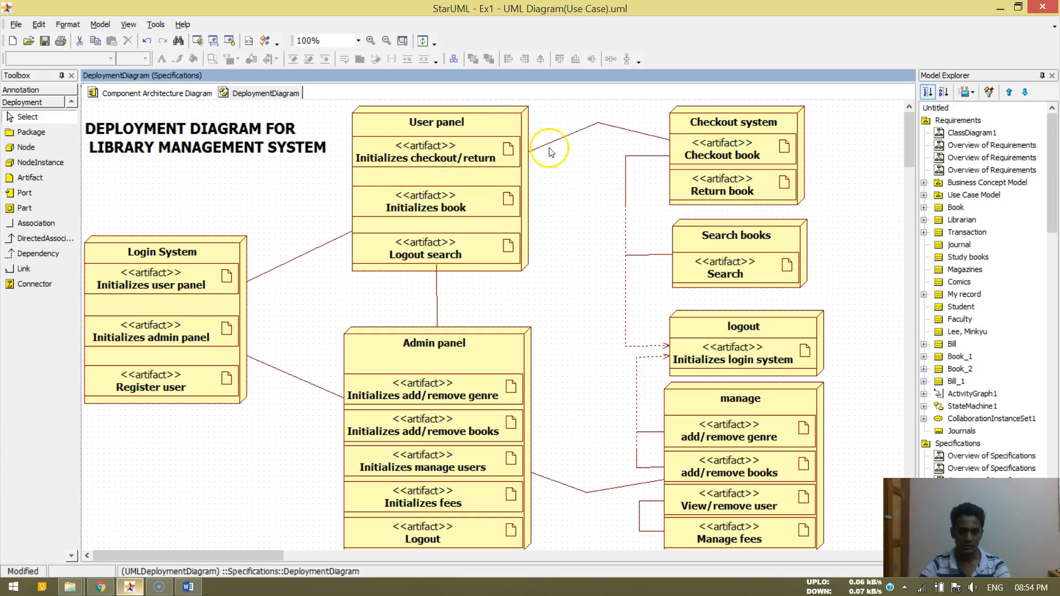
mouse_move(400, 259)
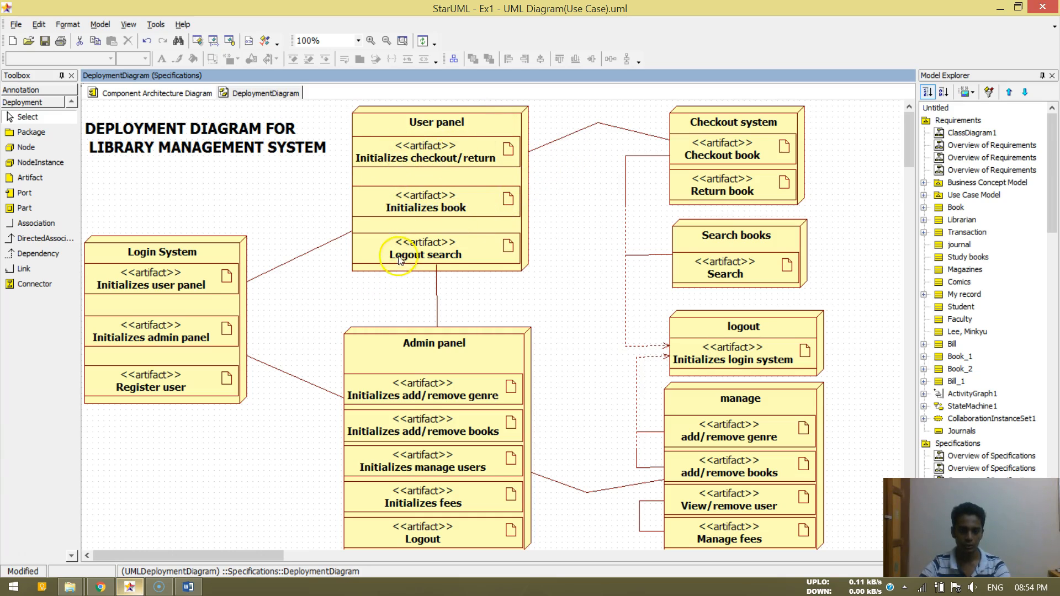
mouse_move(431, 344)
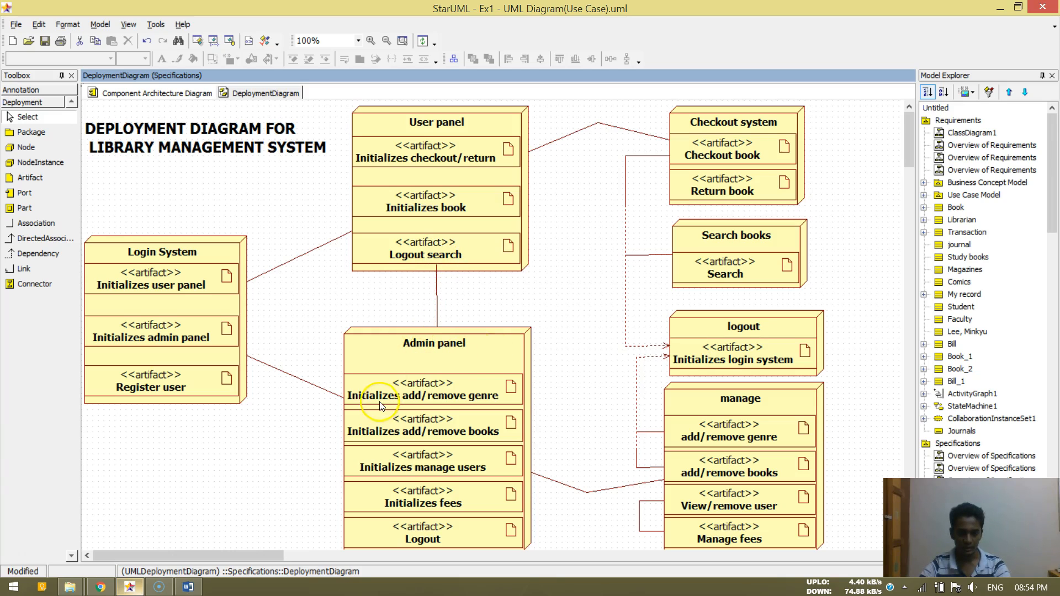
mouse_move(525, 415)
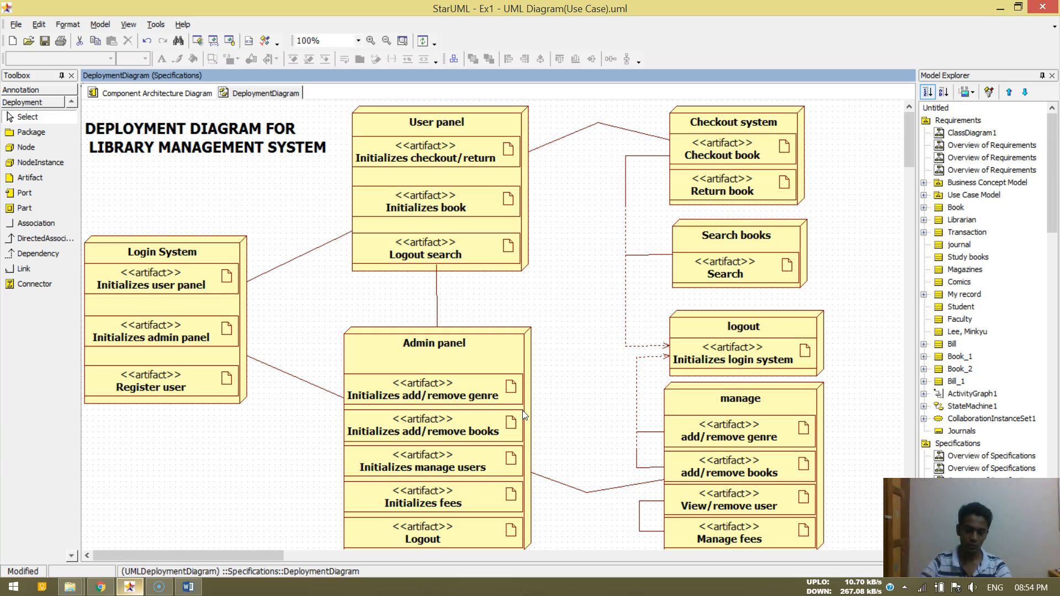
mouse_move(546, 371)
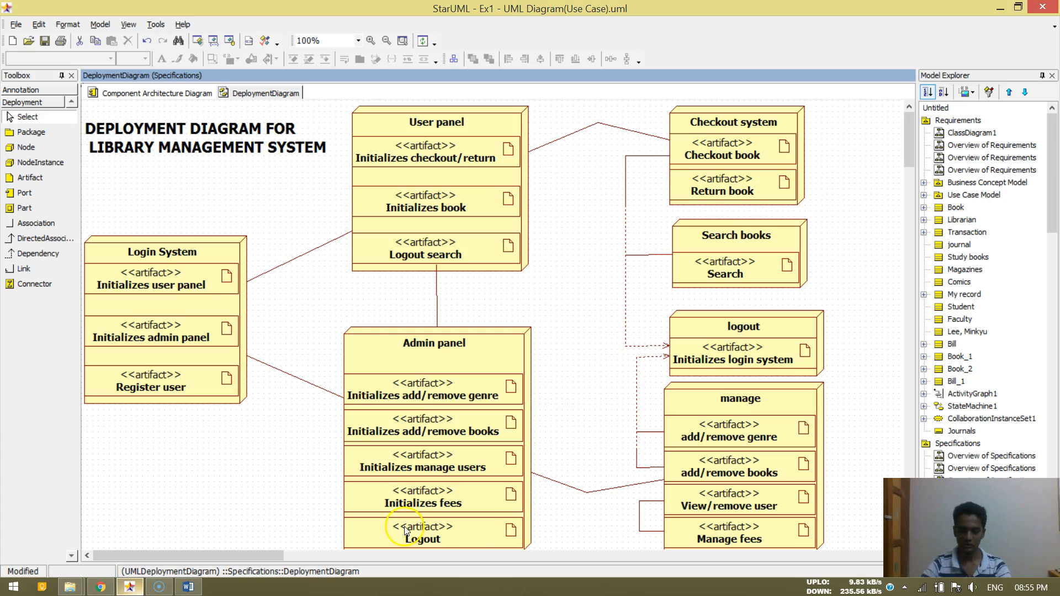
mouse_move(429, 475)
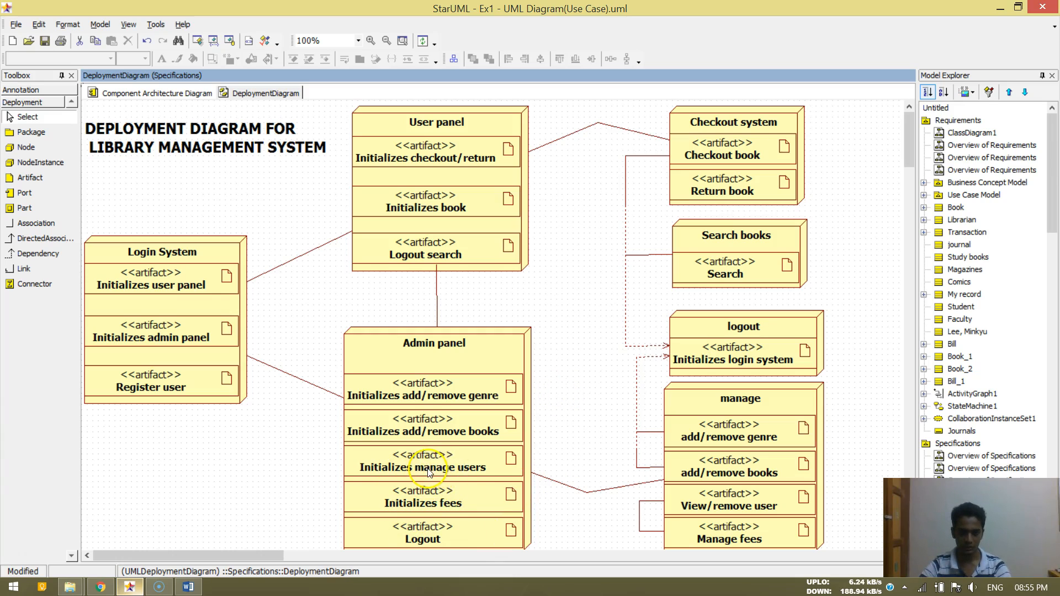
mouse_move(466, 515)
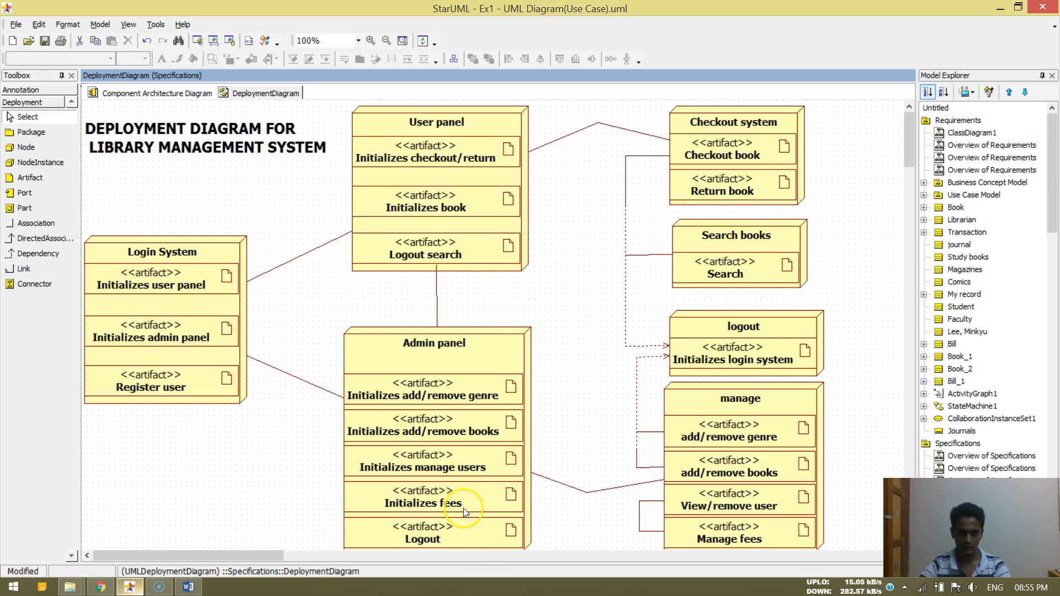
mouse_move(469, 214)
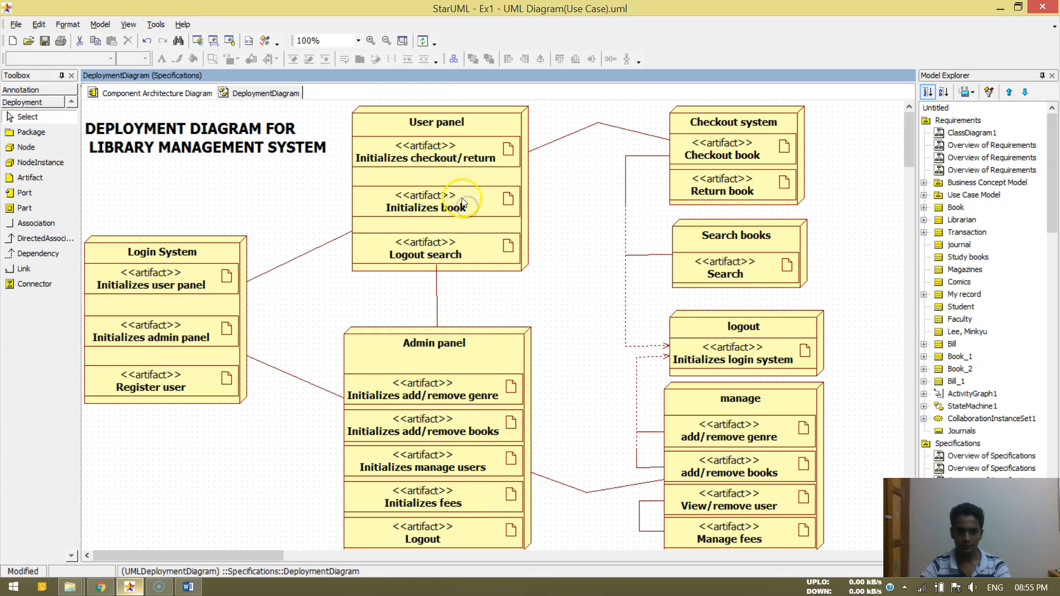
mouse_move(456, 231)
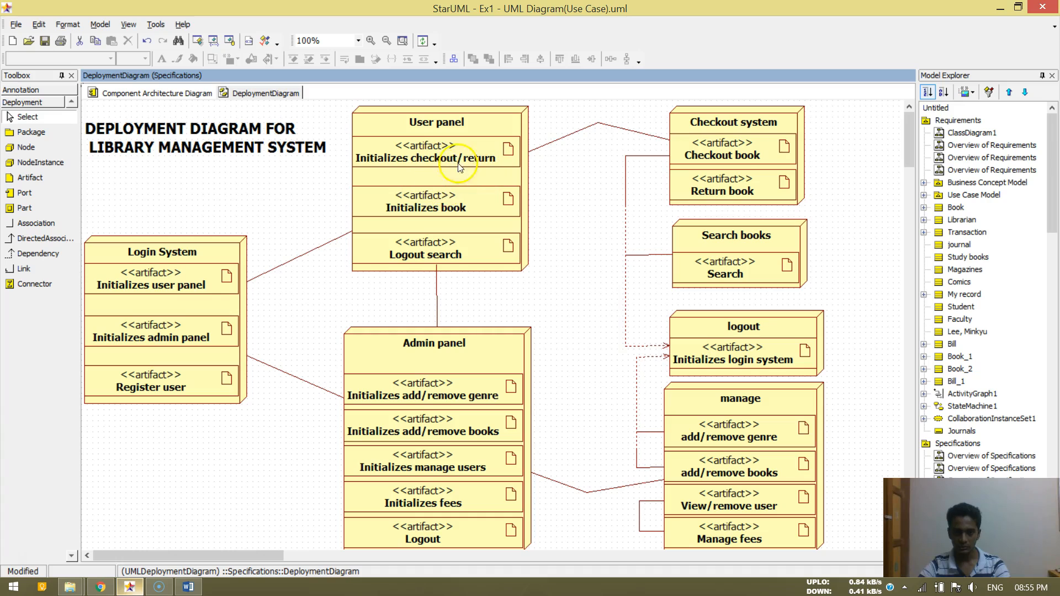
mouse_move(477, 225)
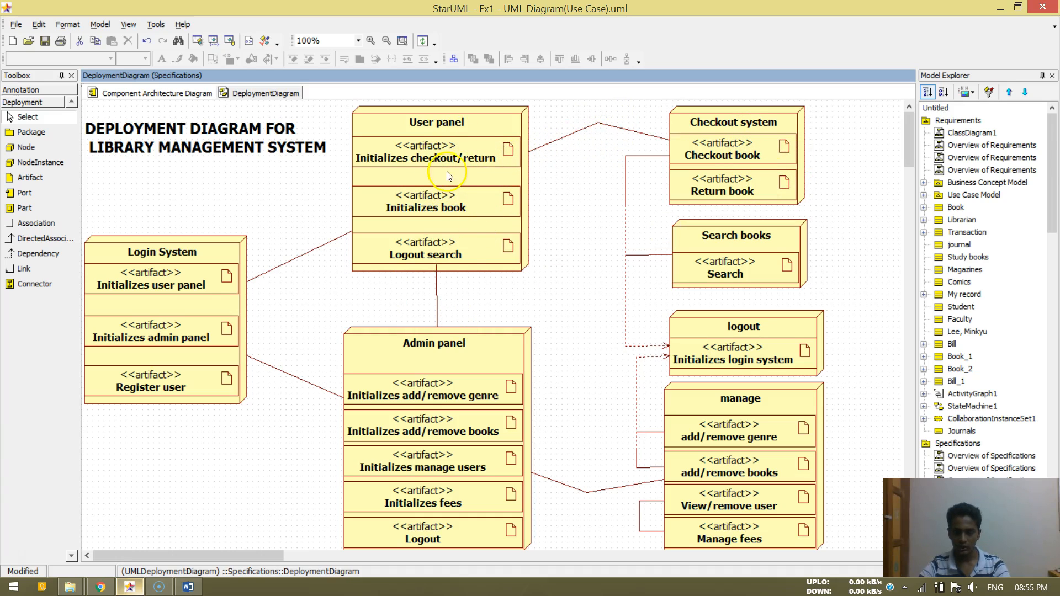
mouse_move(531, 174)
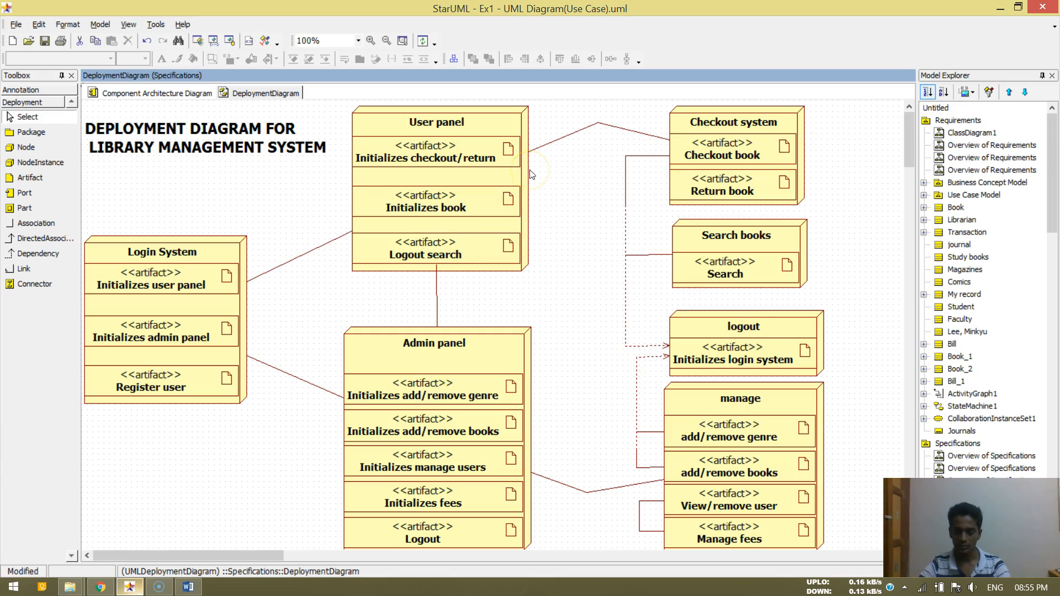
mouse_move(607, 127)
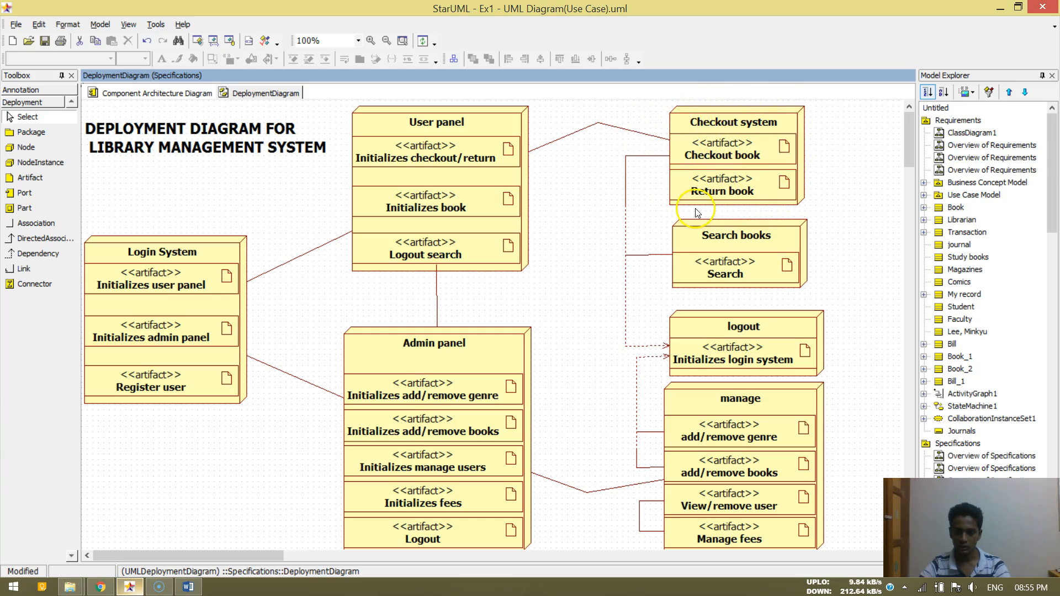
mouse_move(827, 163)
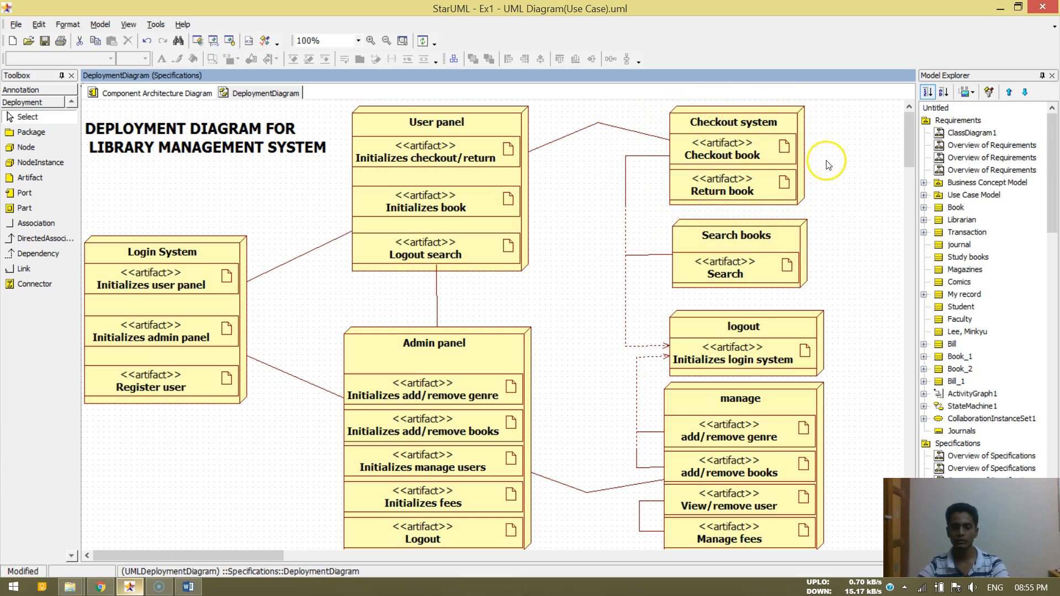
mouse_move(684, 174)
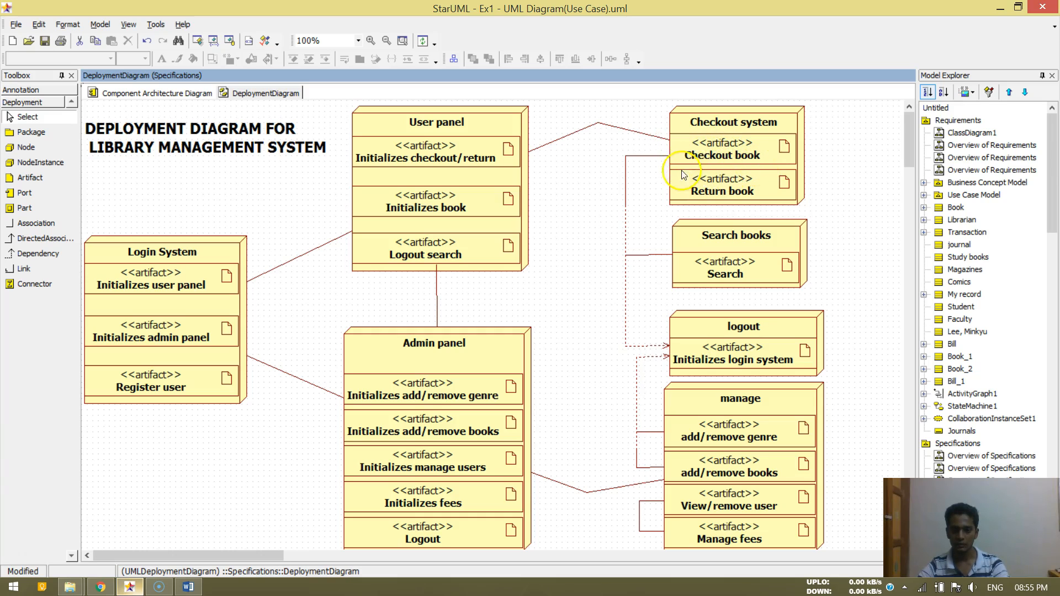
mouse_move(806, 157)
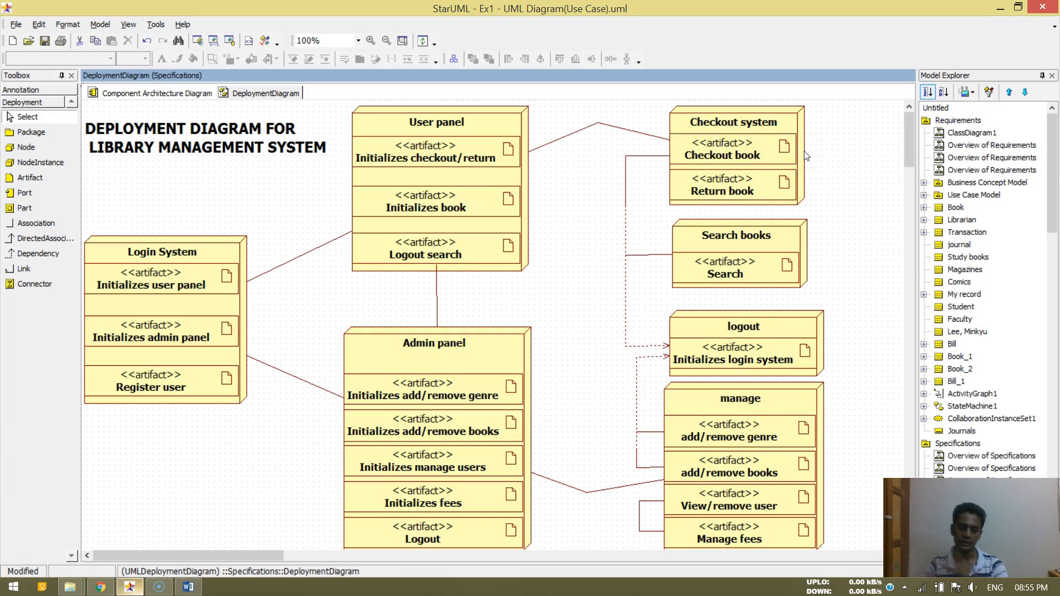
mouse_move(839, 215)
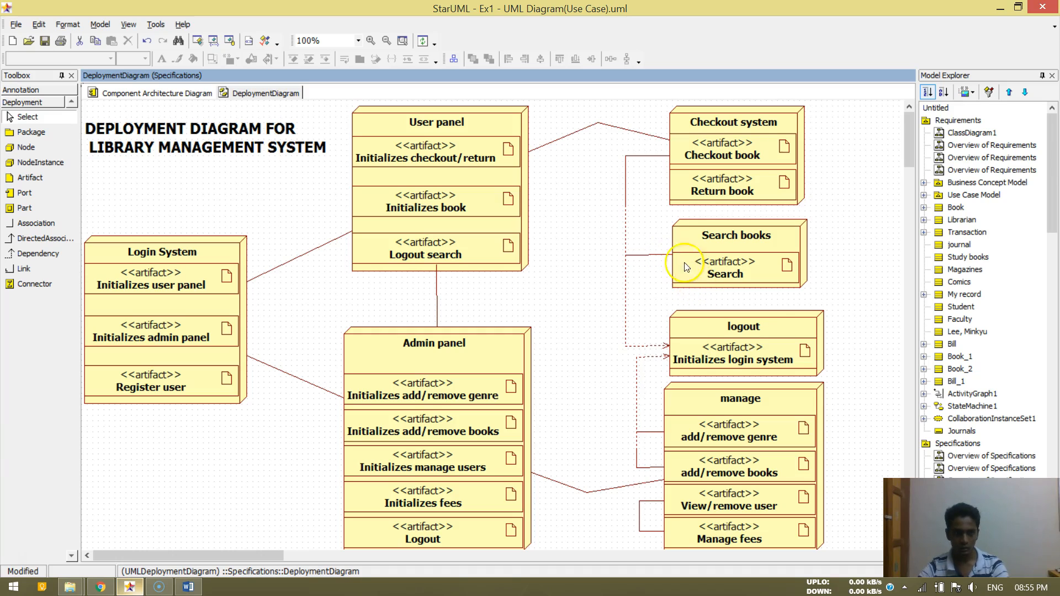
mouse_move(765, 322)
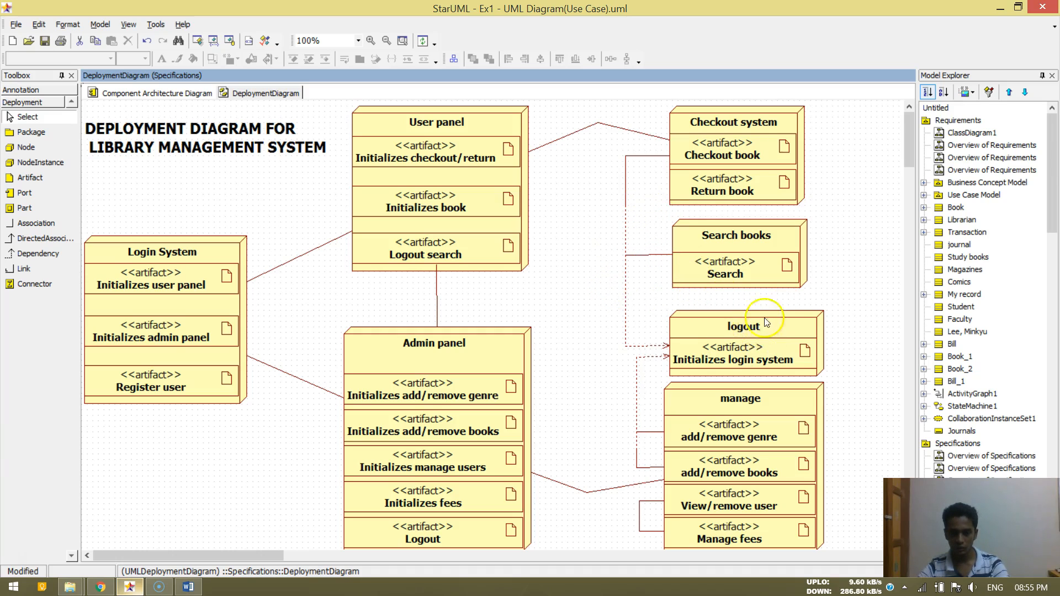
mouse_move(50, 256)
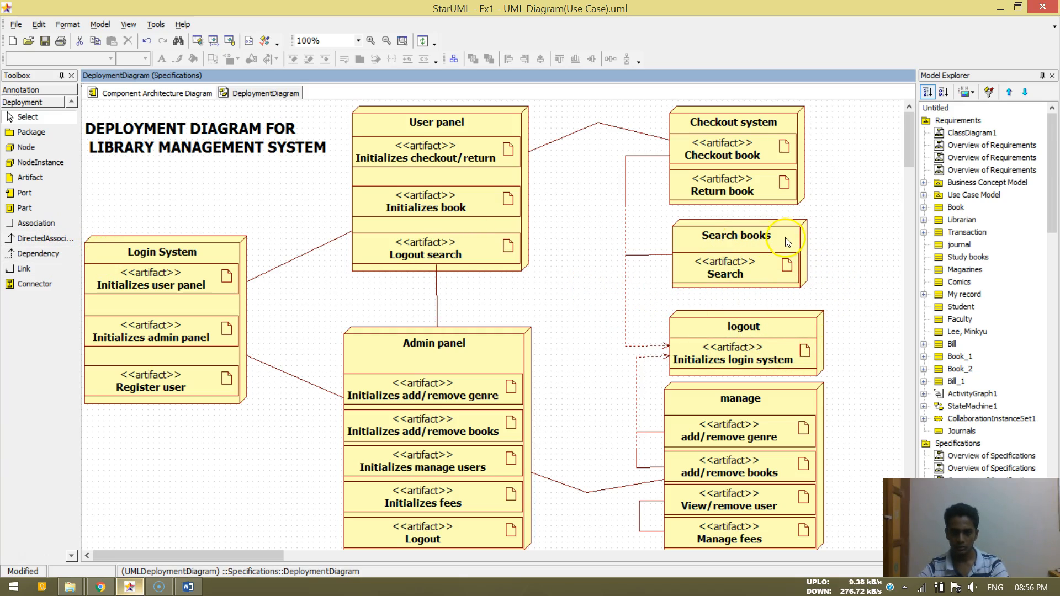
mouse_move(751, 342)
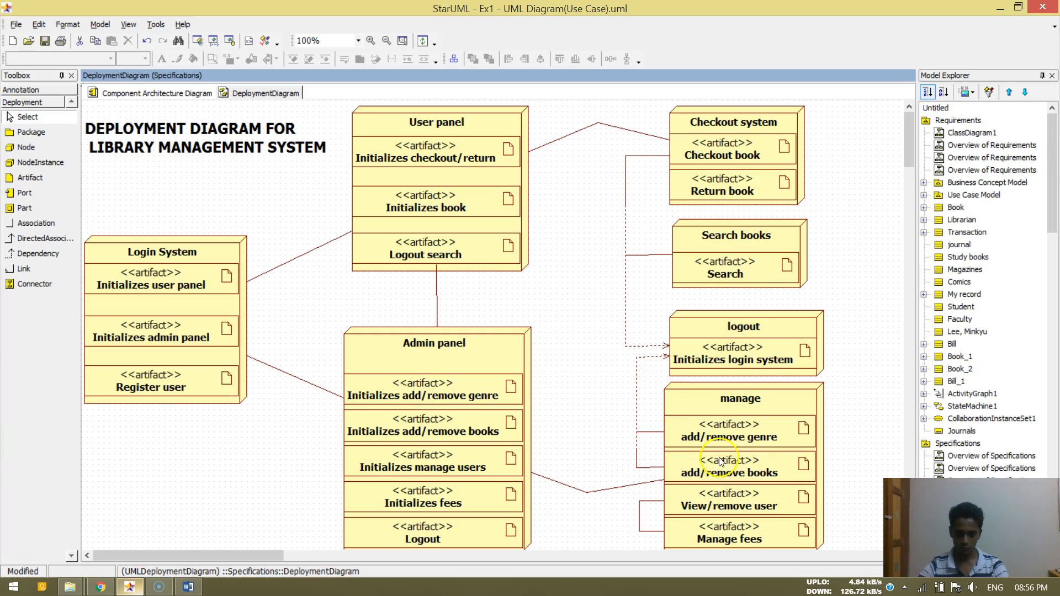
mouse_move(654, 424)
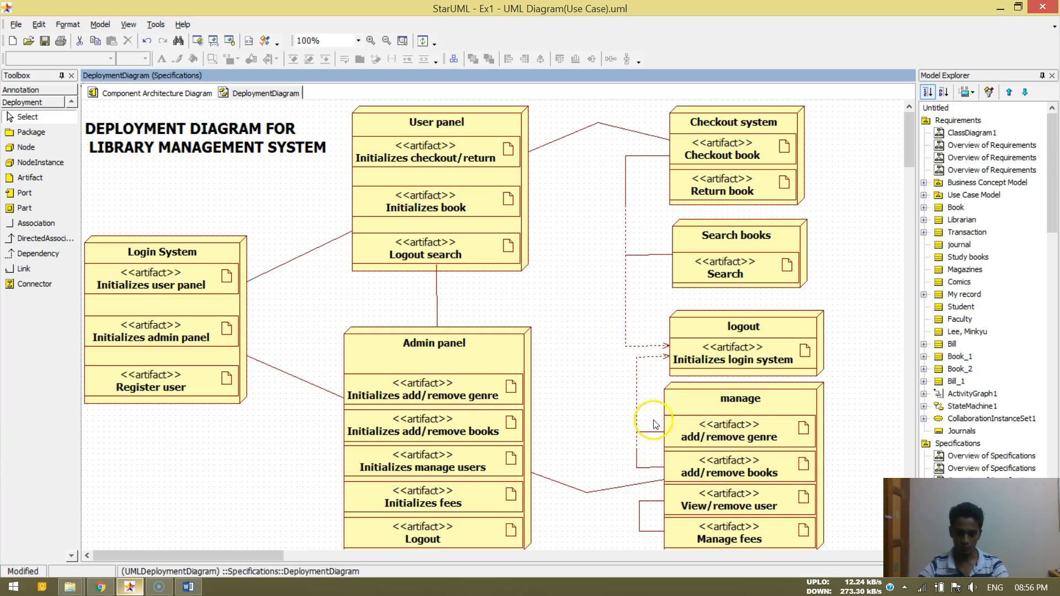
mouse_move(638, 494)
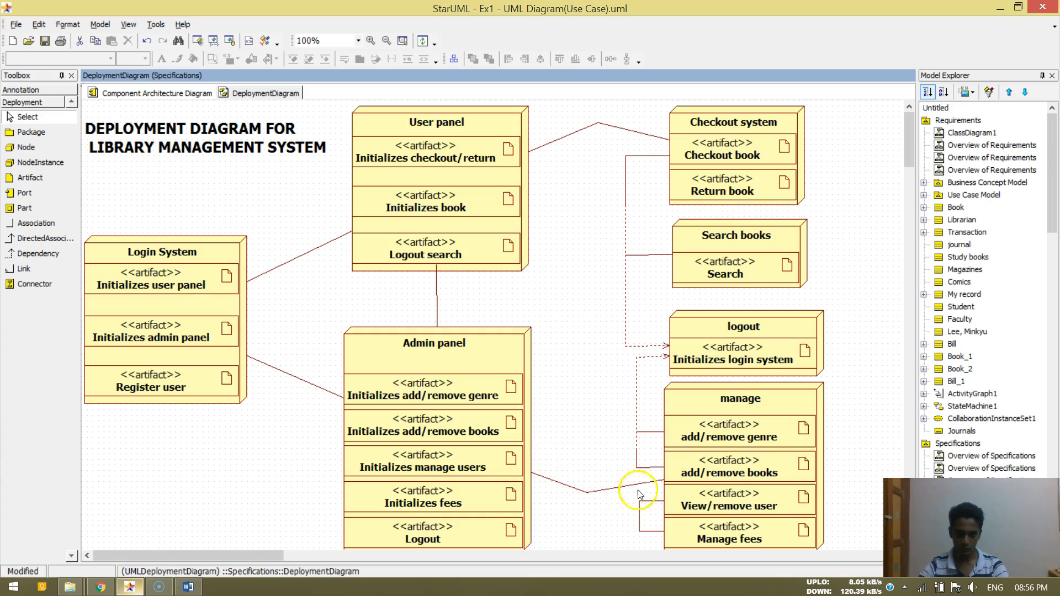
mouse_move(800, 428)
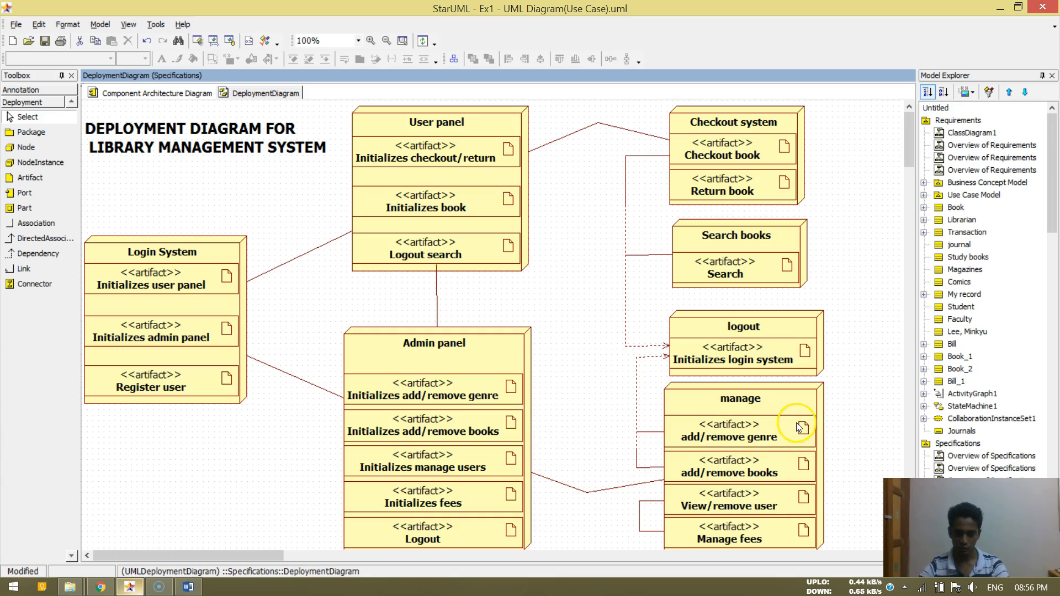
mouse_move(747, 486)
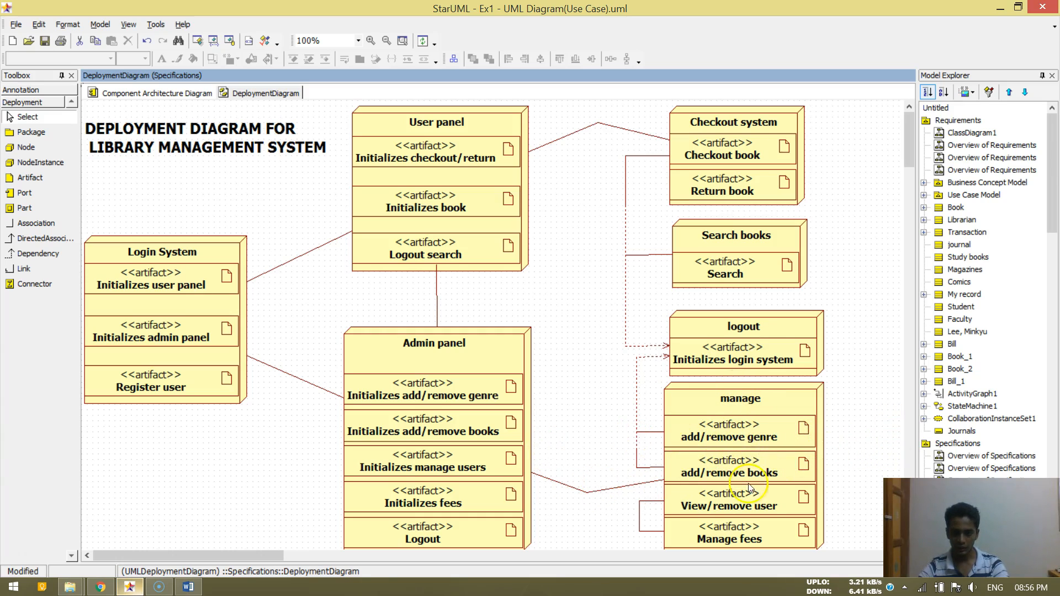
mouse_move(744, 501)
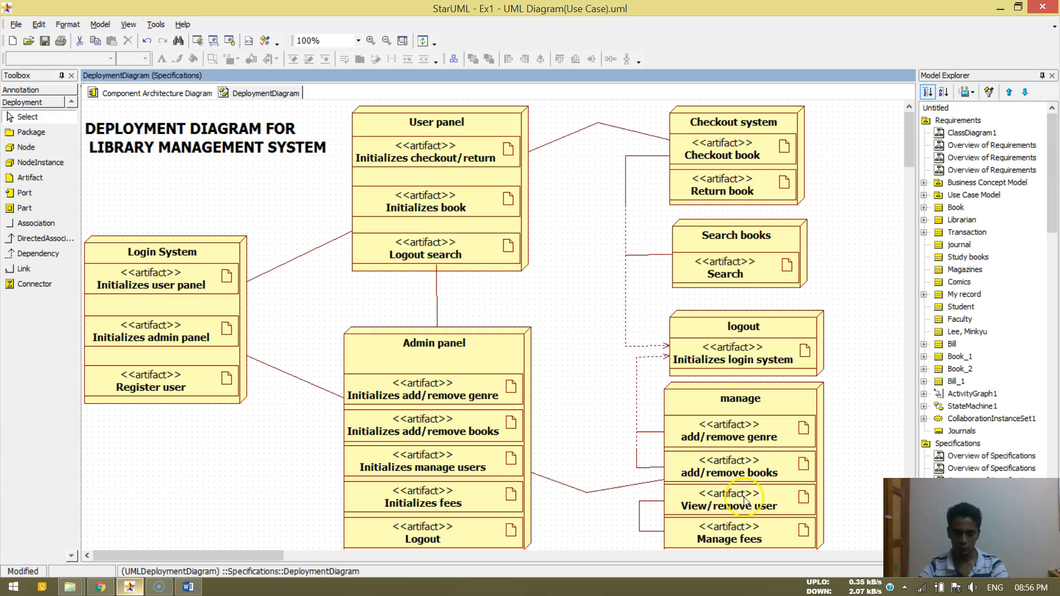
mouse_move(752, 541)
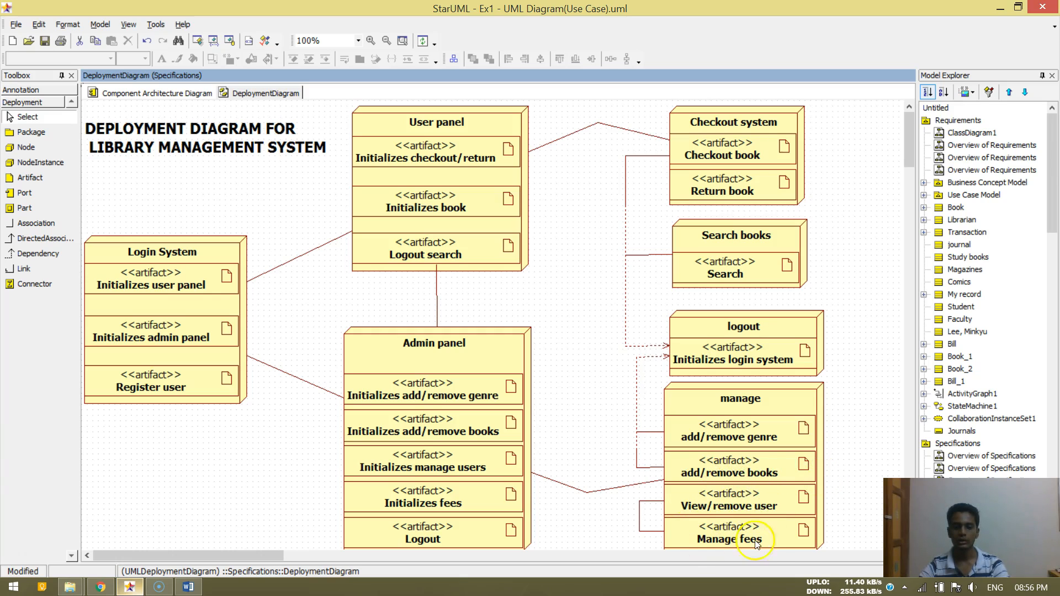
mouse_move(781, 426)
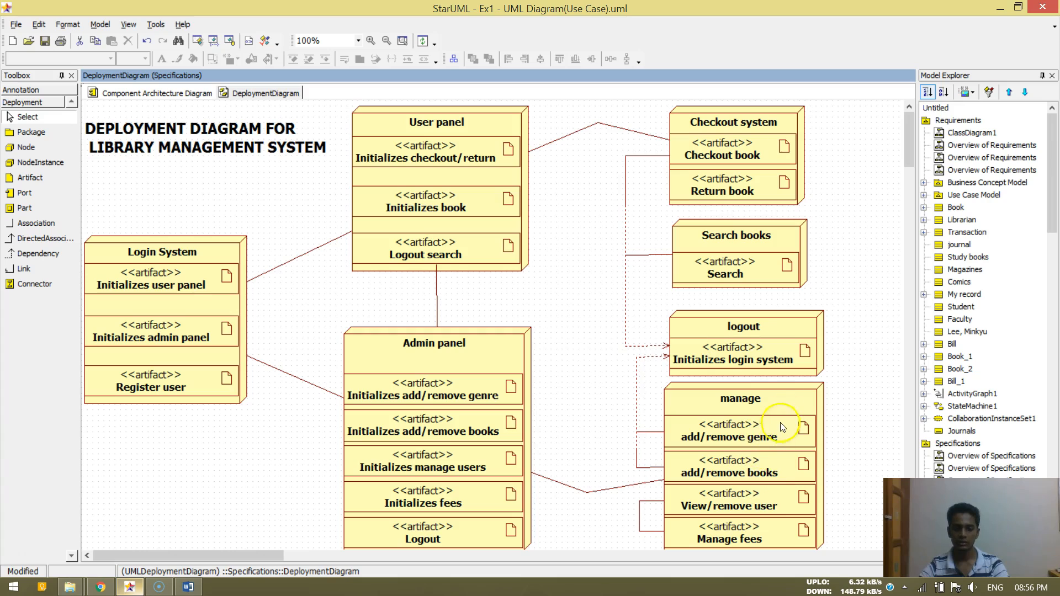
mouse_move(691, 453)
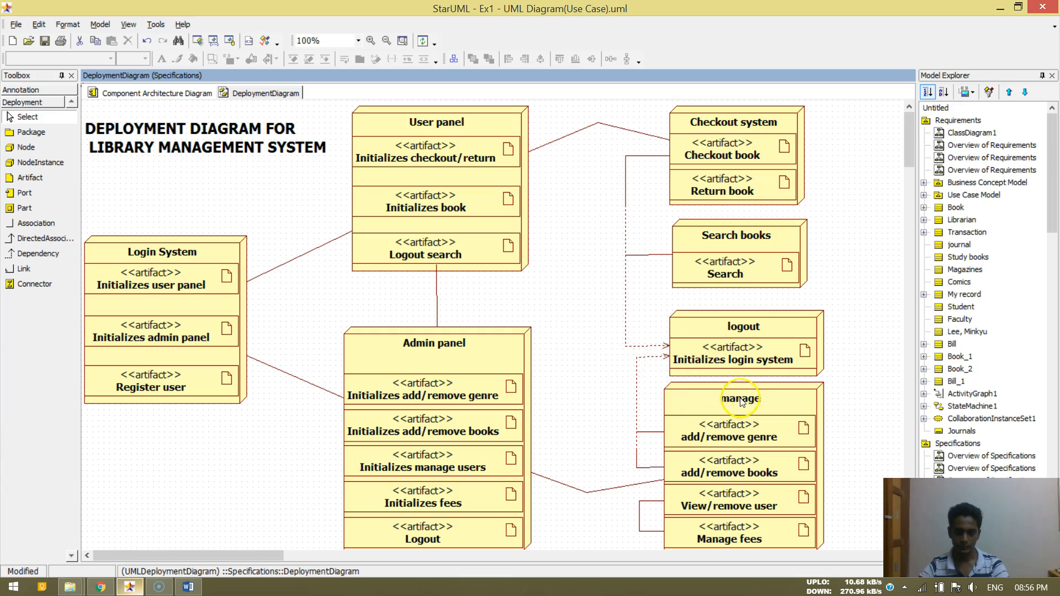
mouse_move(570, 276)
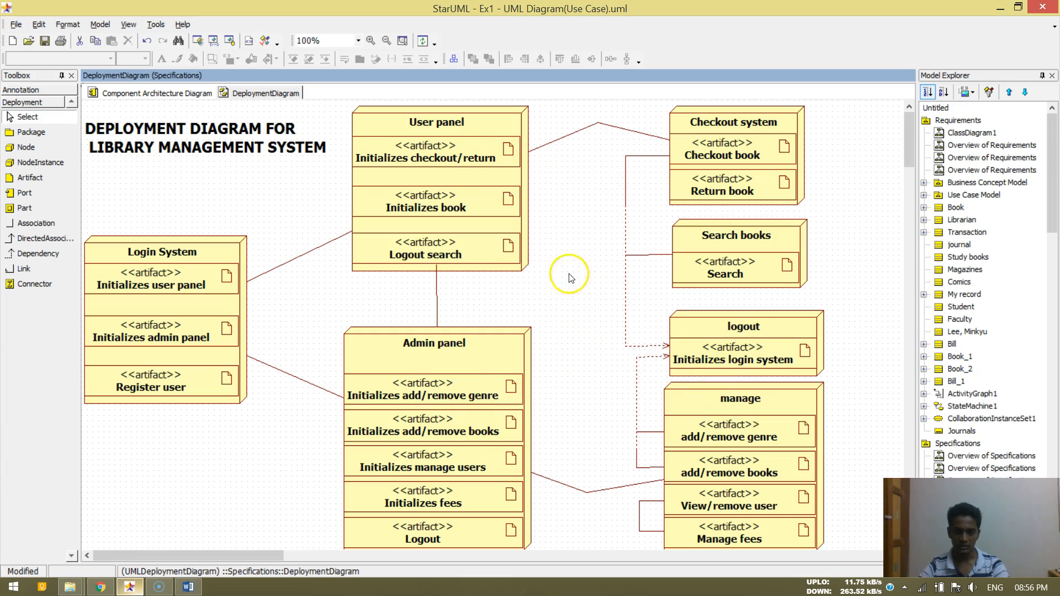
scroll(down, 3)
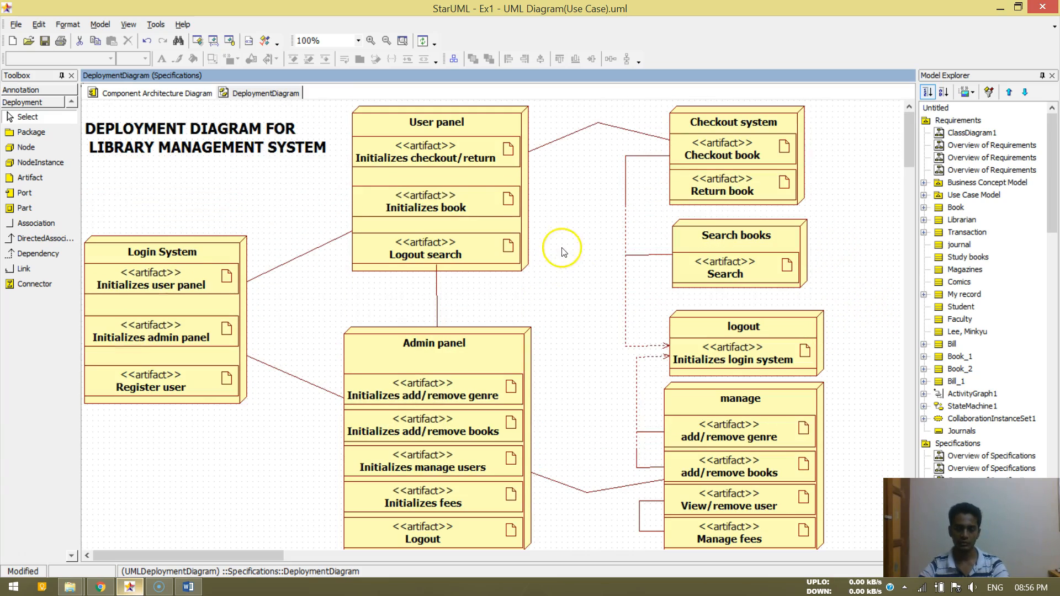
mouse_move(586, 271)
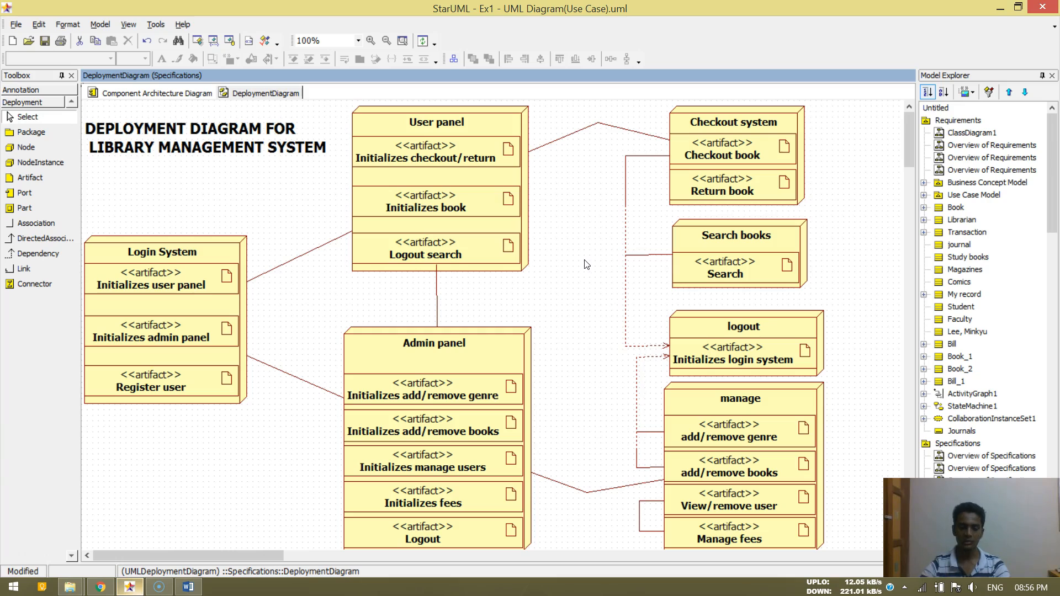
mouse_move(571, 257)
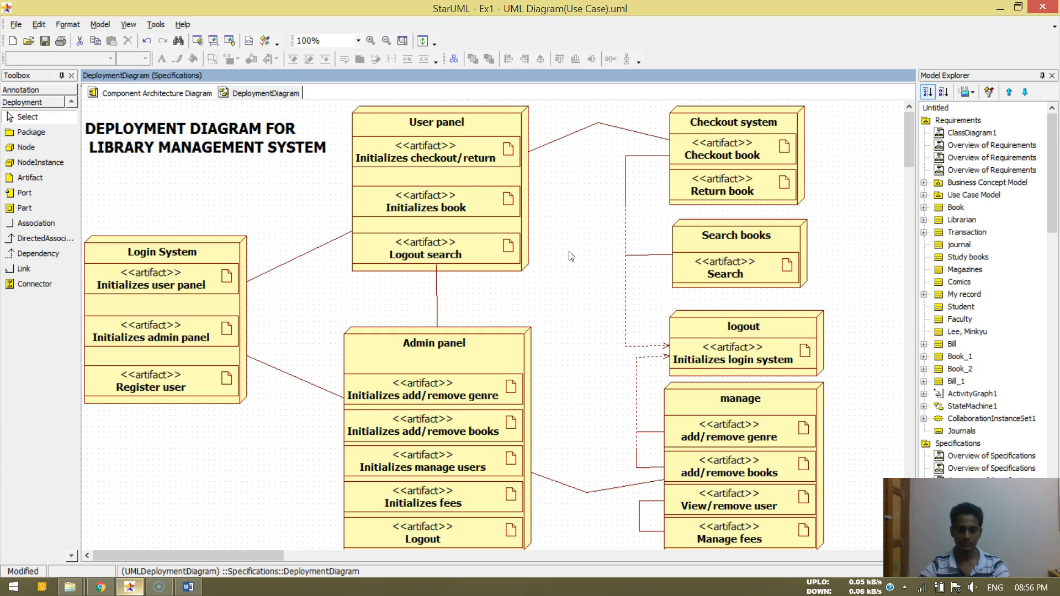